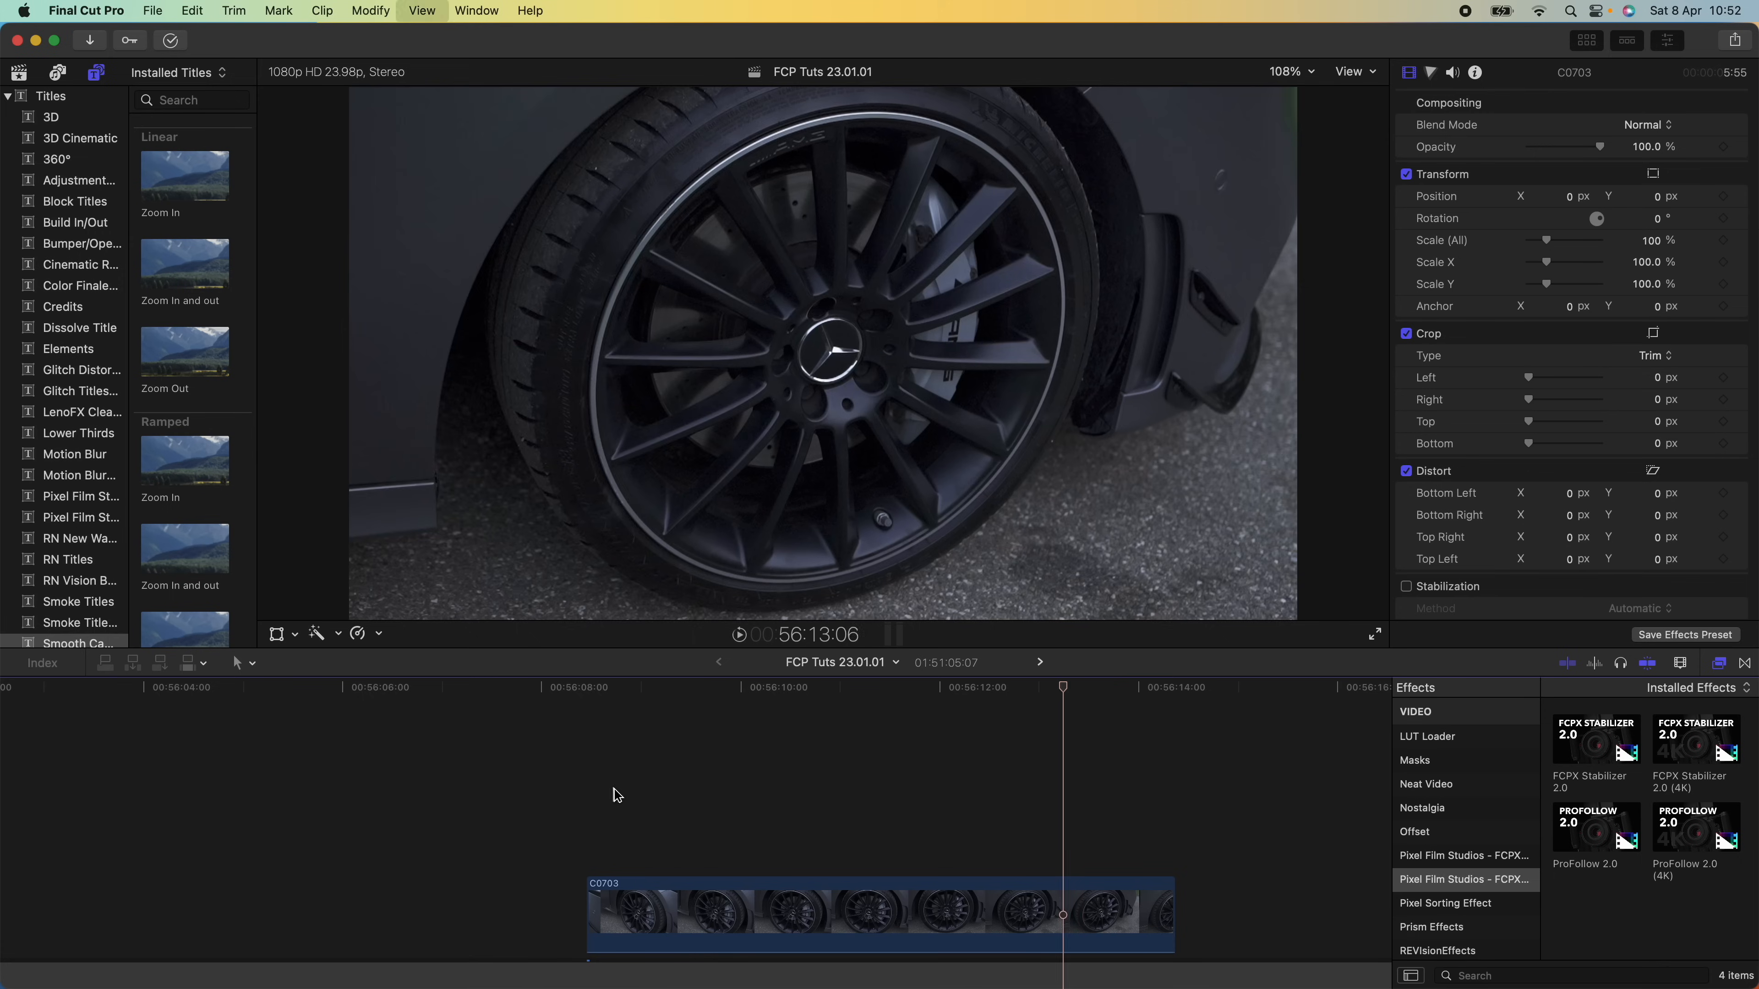
Show the Retime editor for the C0703 wheel clip, currently at 100% speed
left_click(699, 686)
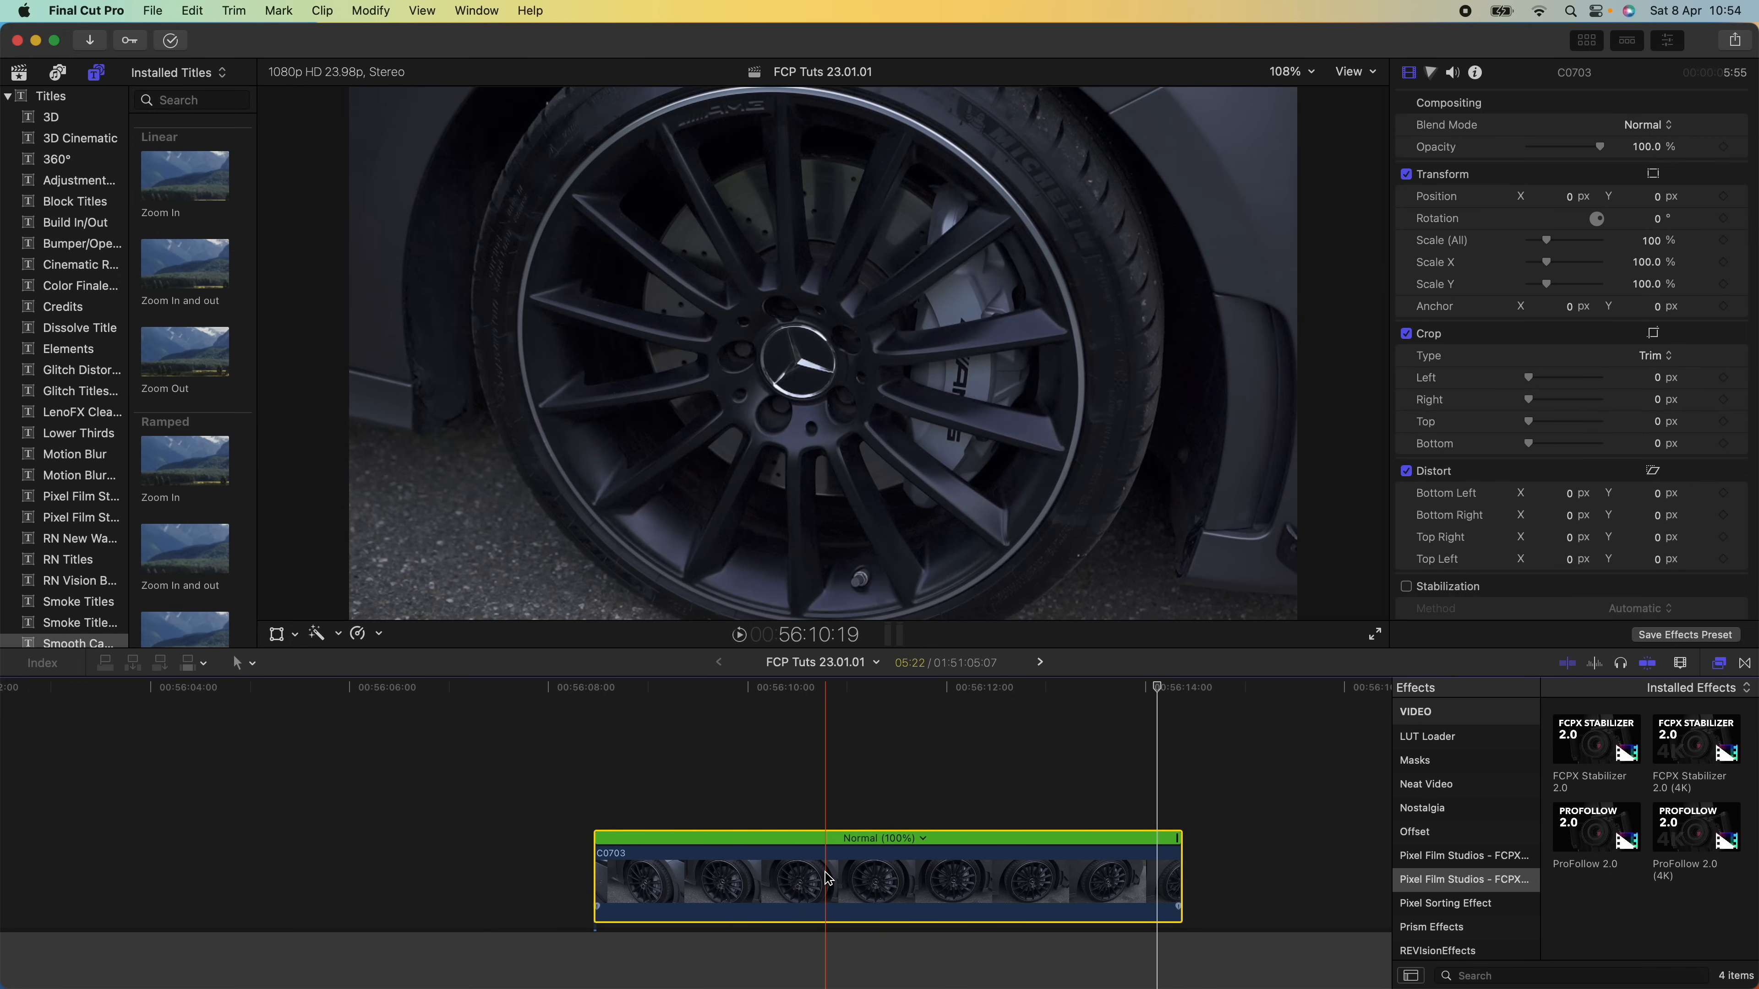
Drag the retime handle left so the wheel clip plays Fast at about 446%
left_click_drag(1175, 838, 1097, 839)
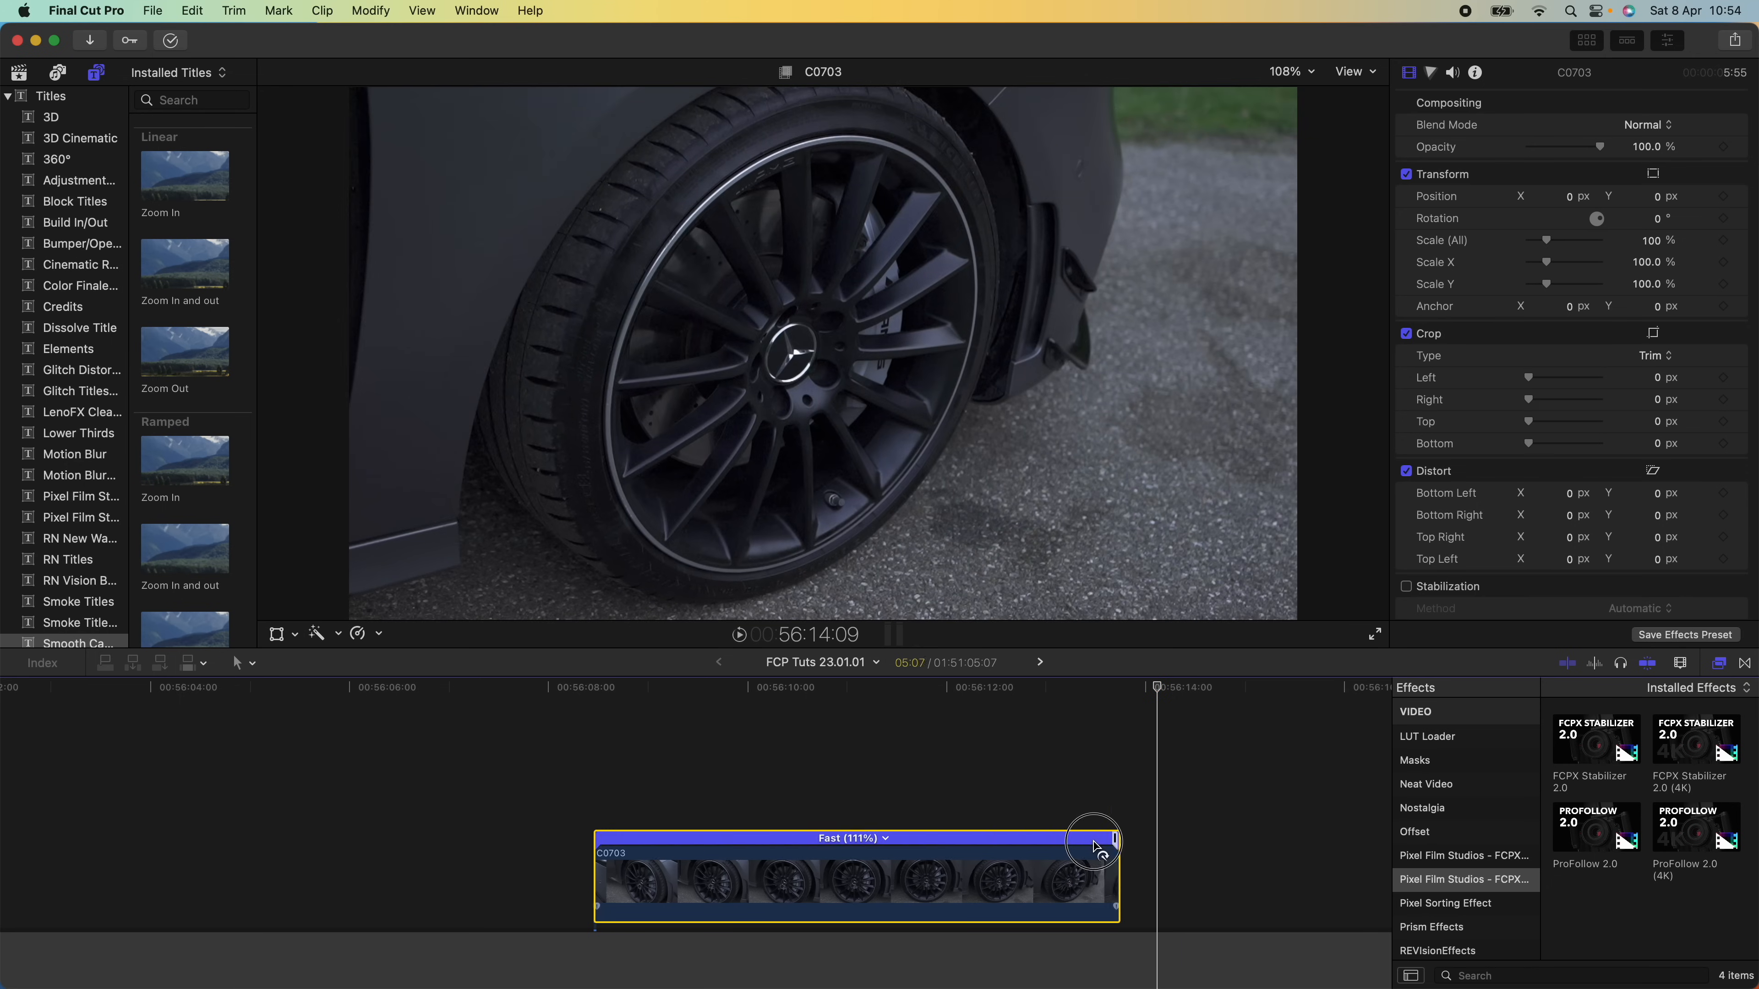
left_click_drag(1098, 839, 715, 839)
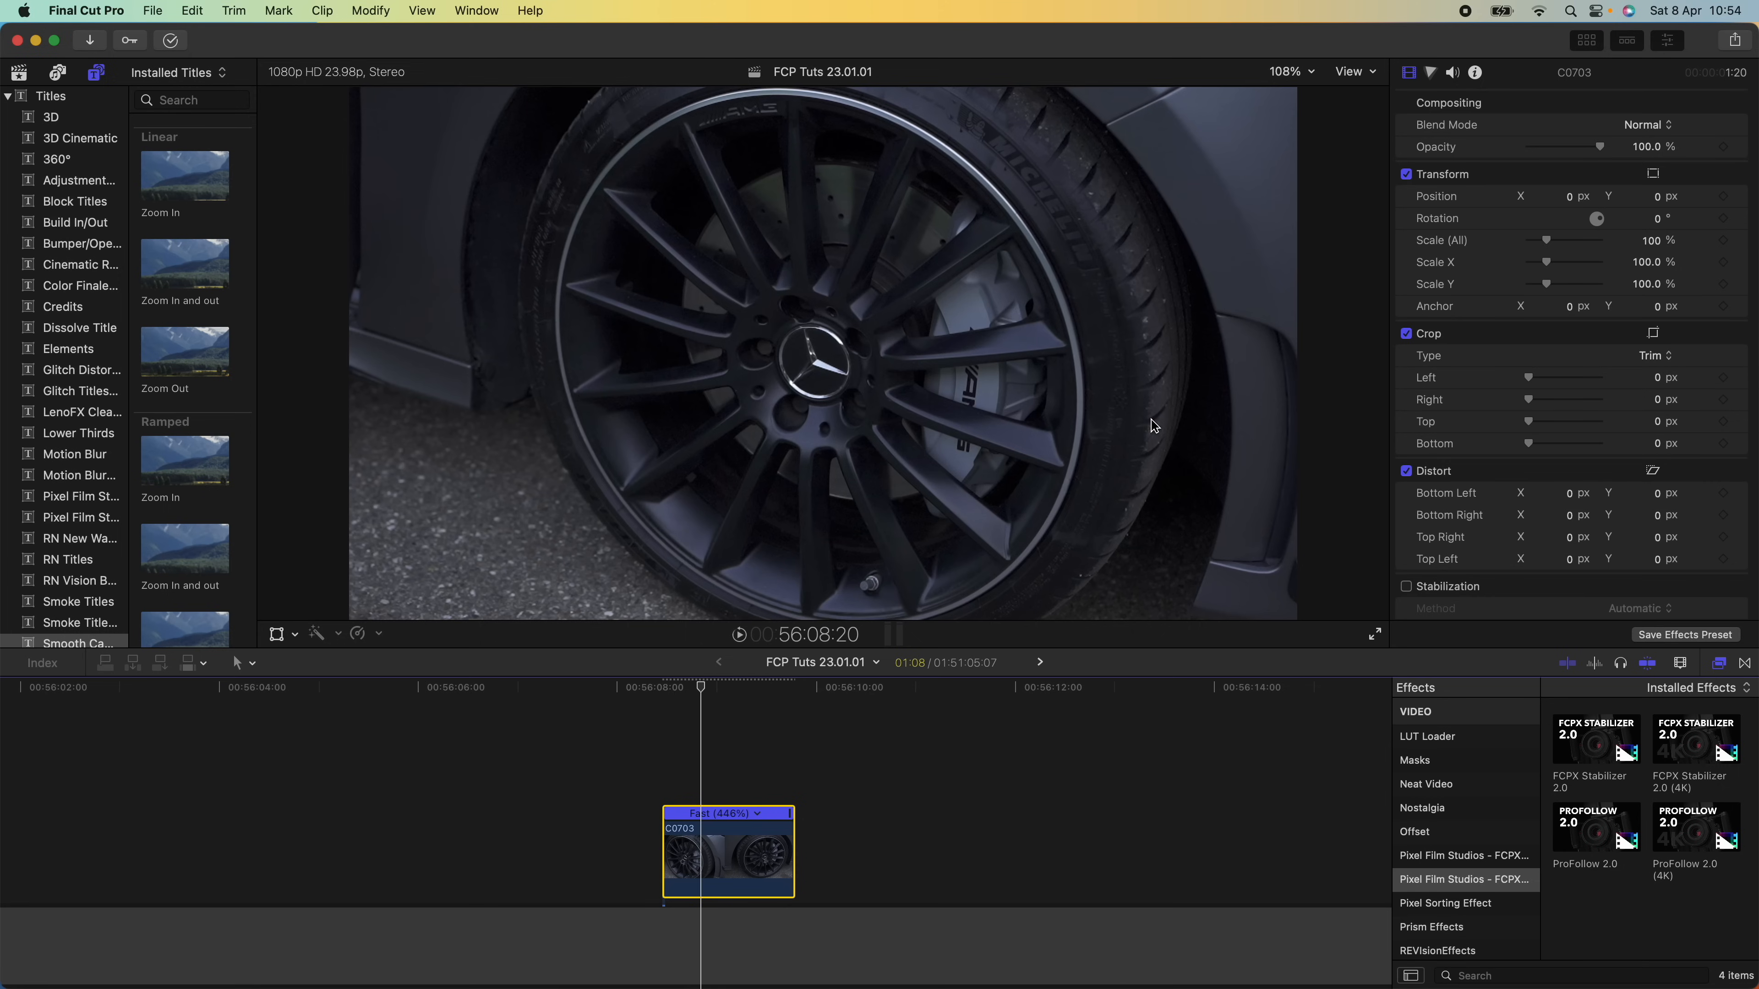
mouse_move(1439, 886)
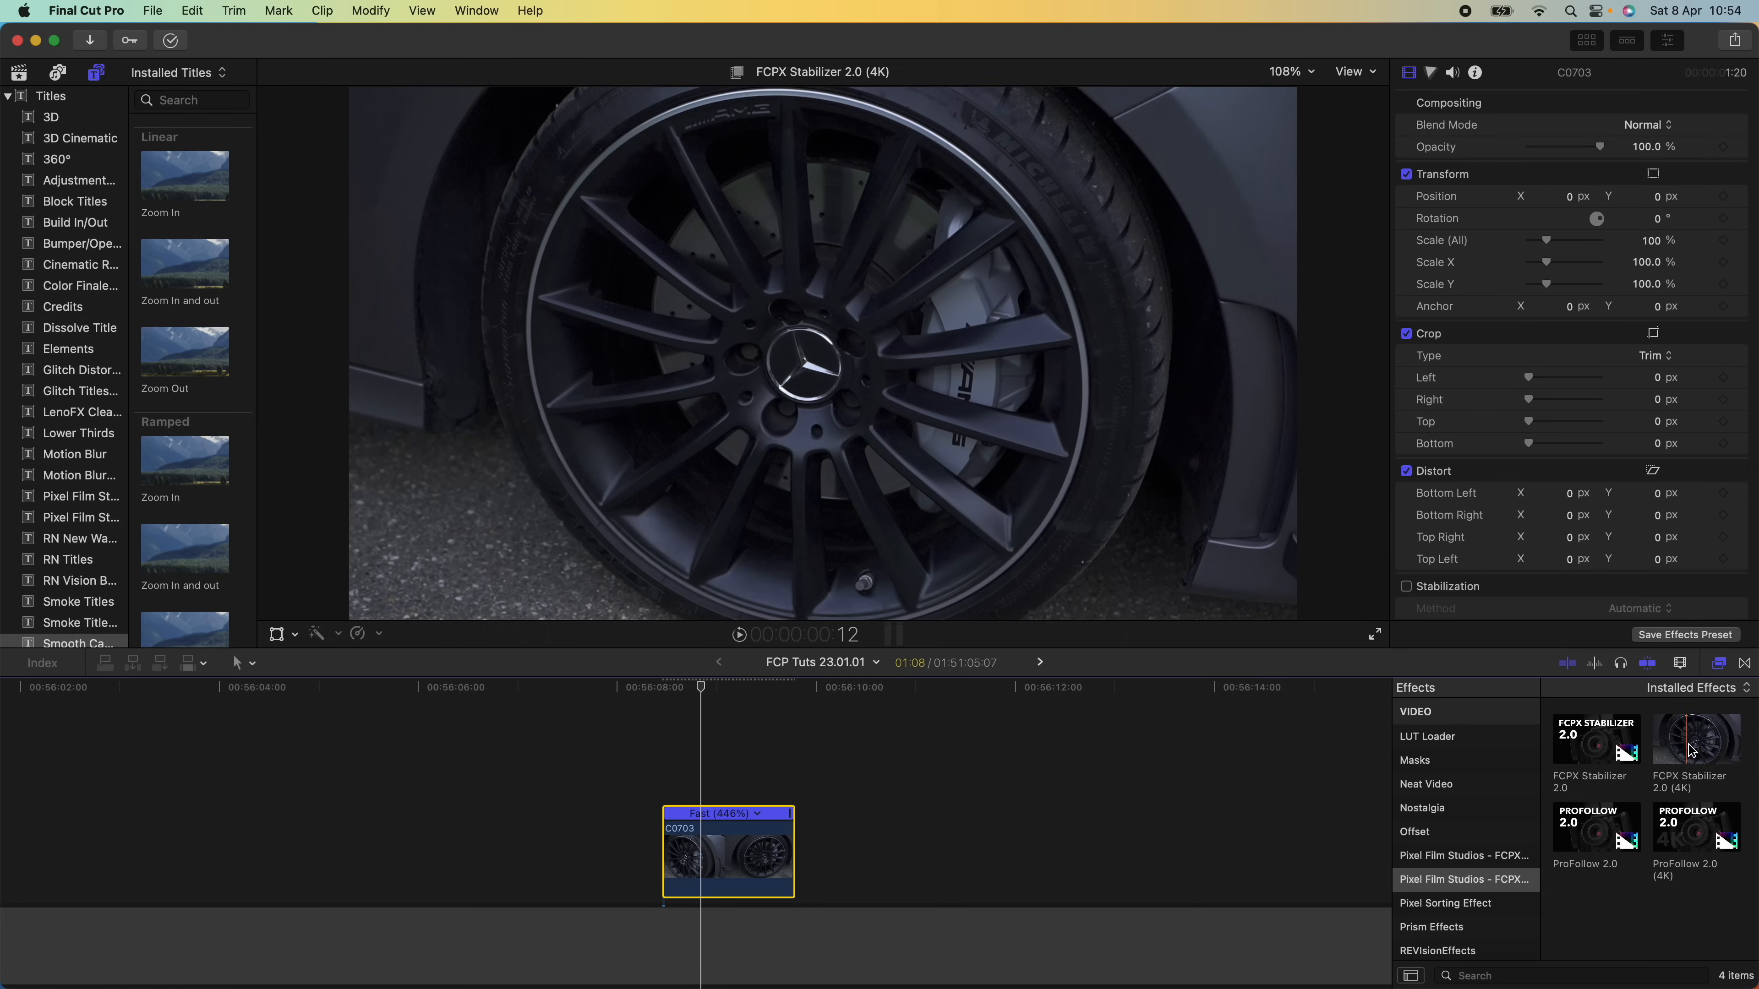
Apply FCPX Stabilizer 2.0 (4K) to the clip and open its Track Editor
left_click(1695, 738)
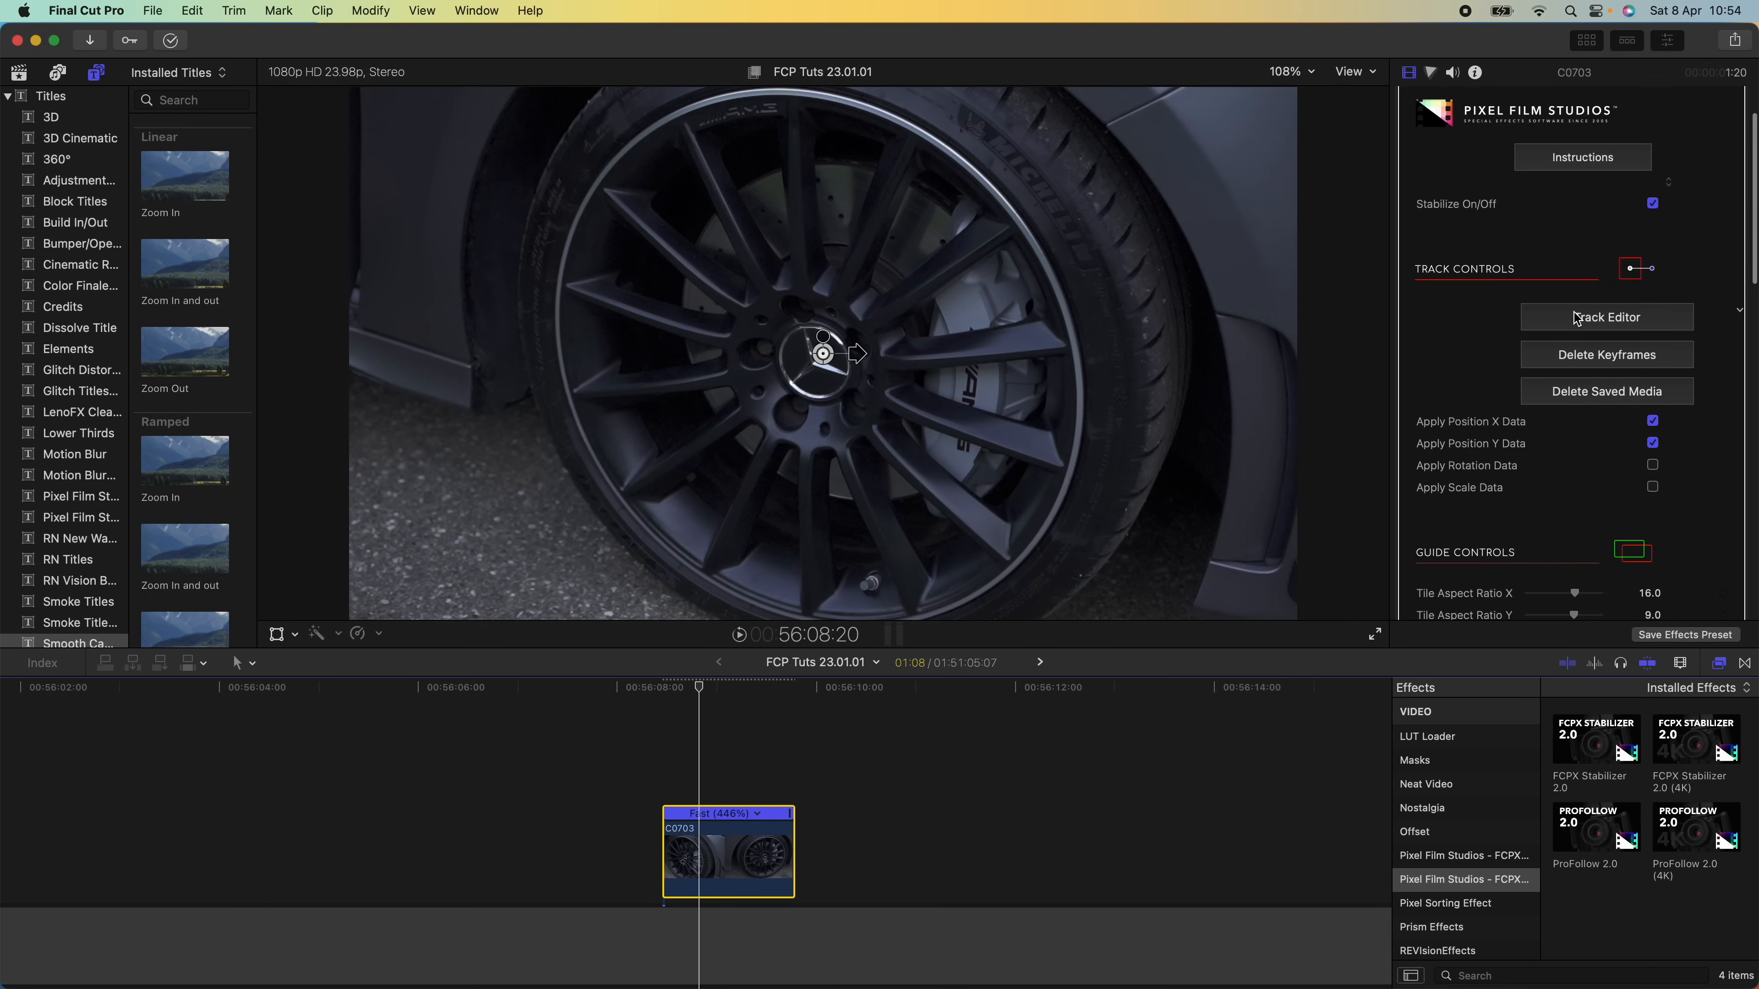
left_click(1605, 318)
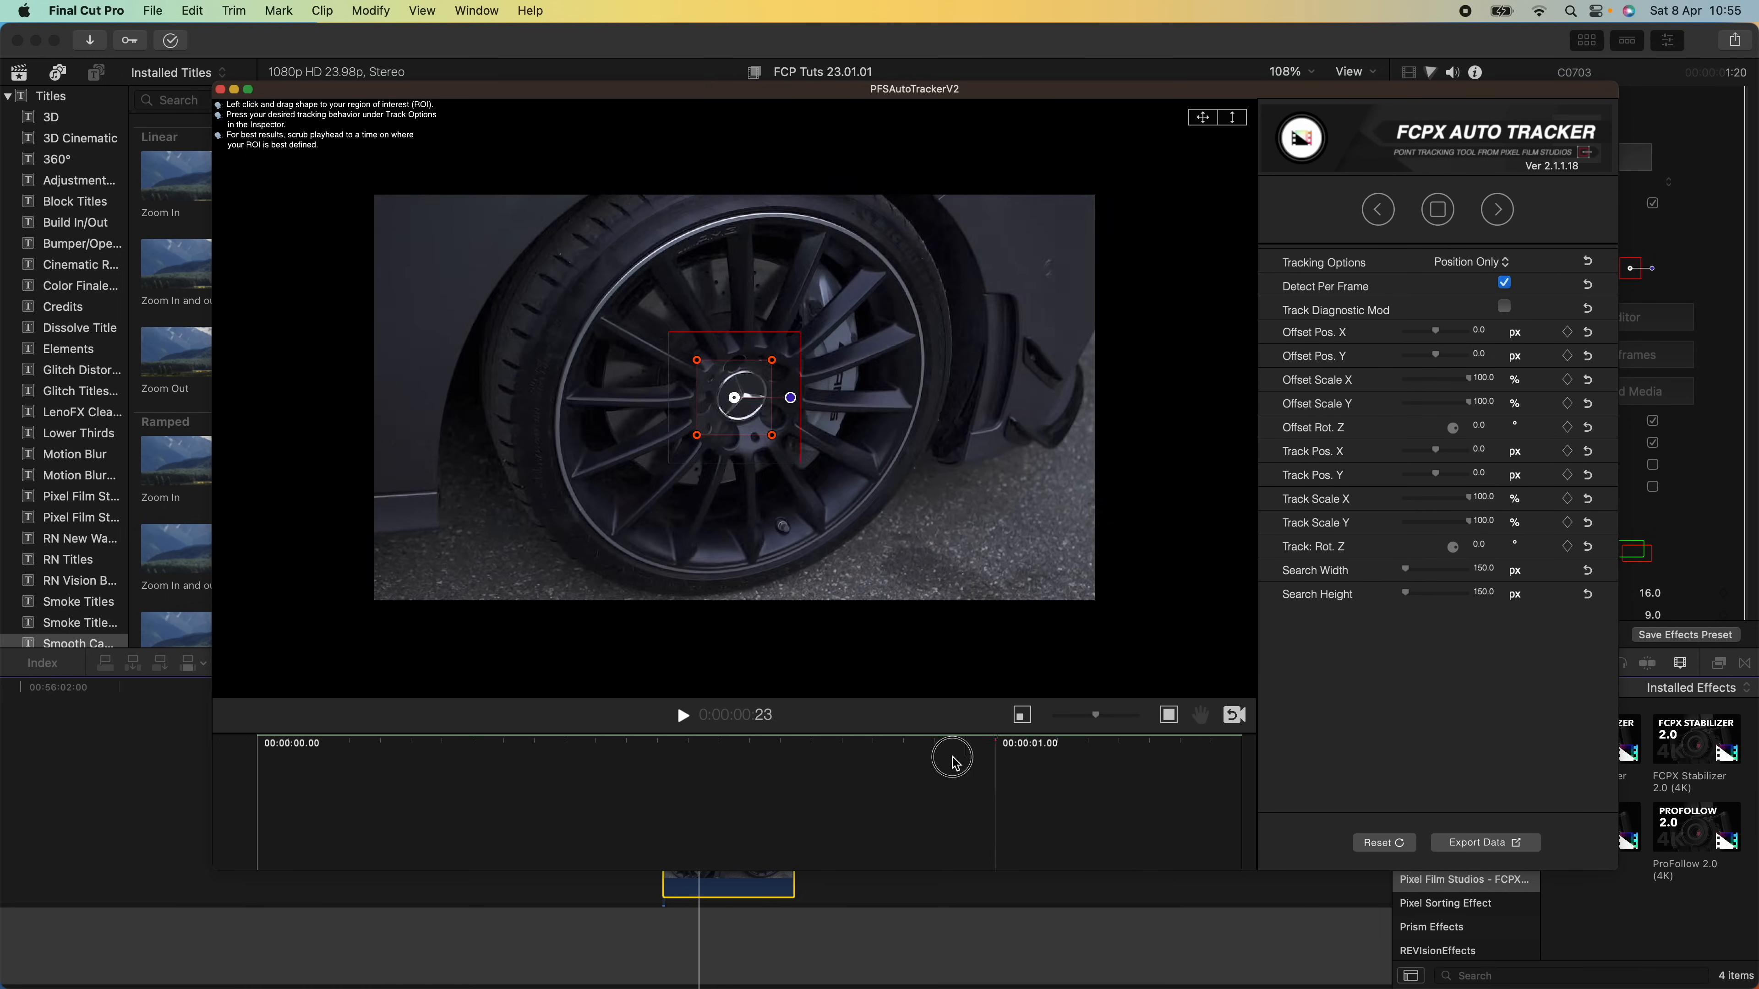
At frame 15, move and resize the tracker ROI snugly around the Mercedes badge
left_click_drag(951, 758, 719, 749)
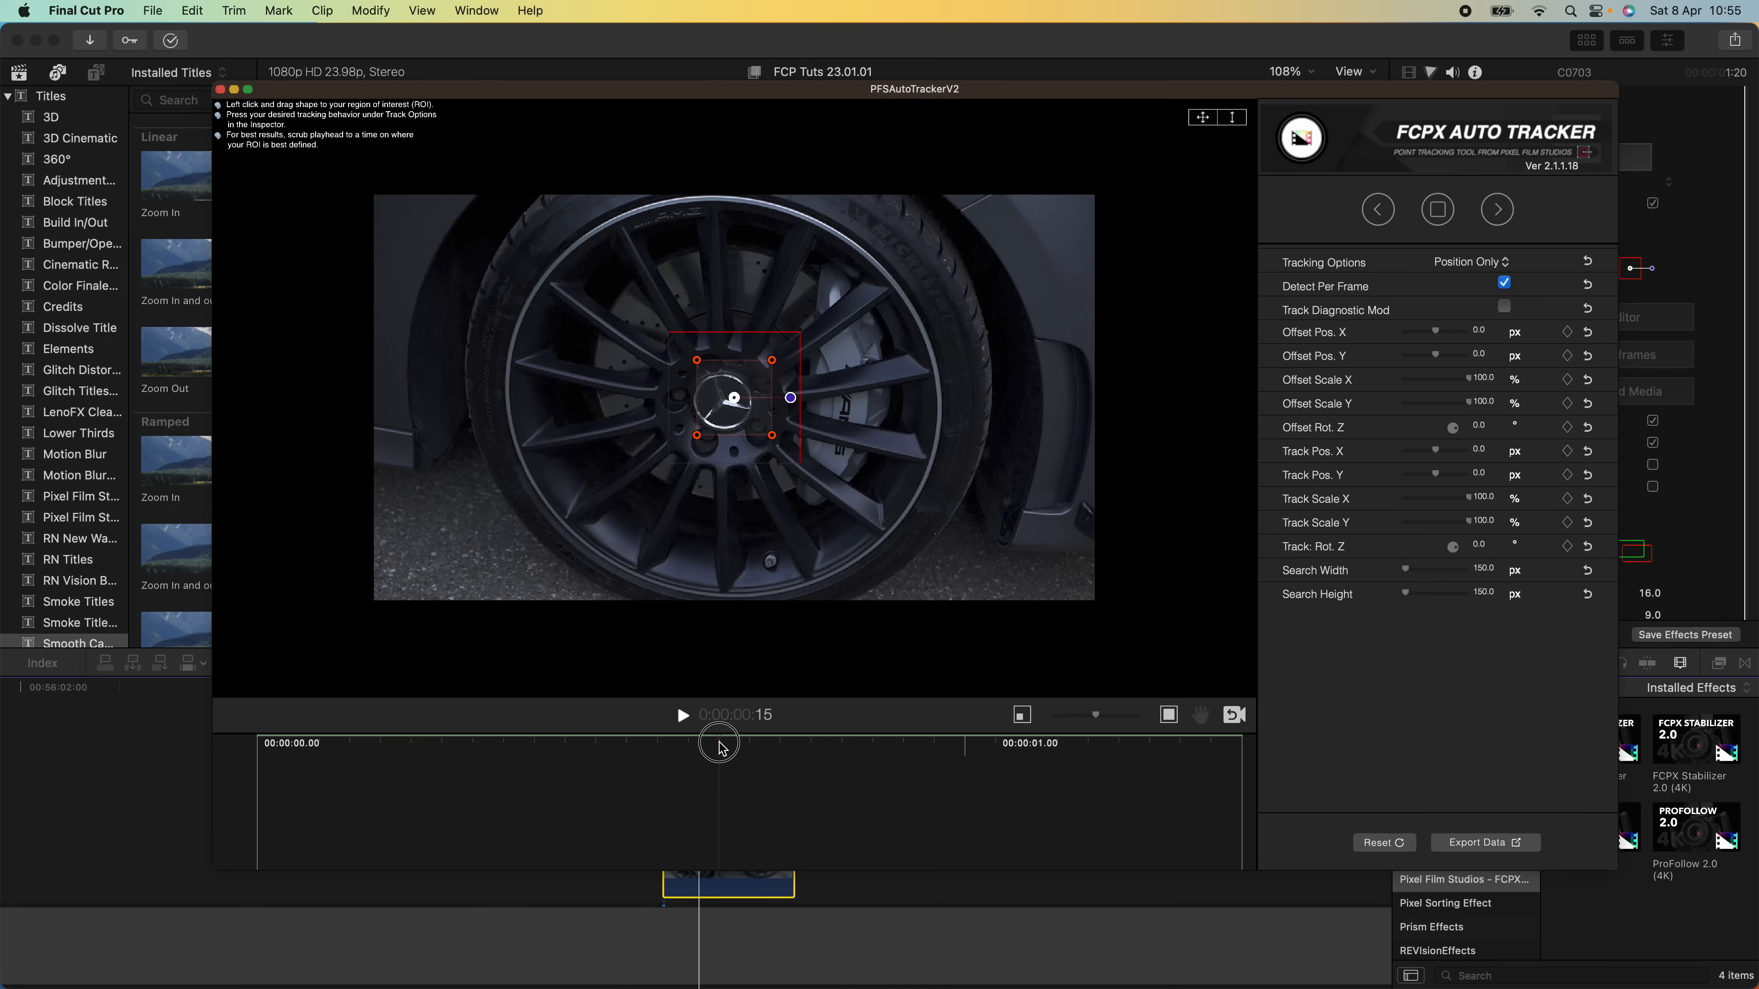
left_click_drag(731, 399, 726, 402)
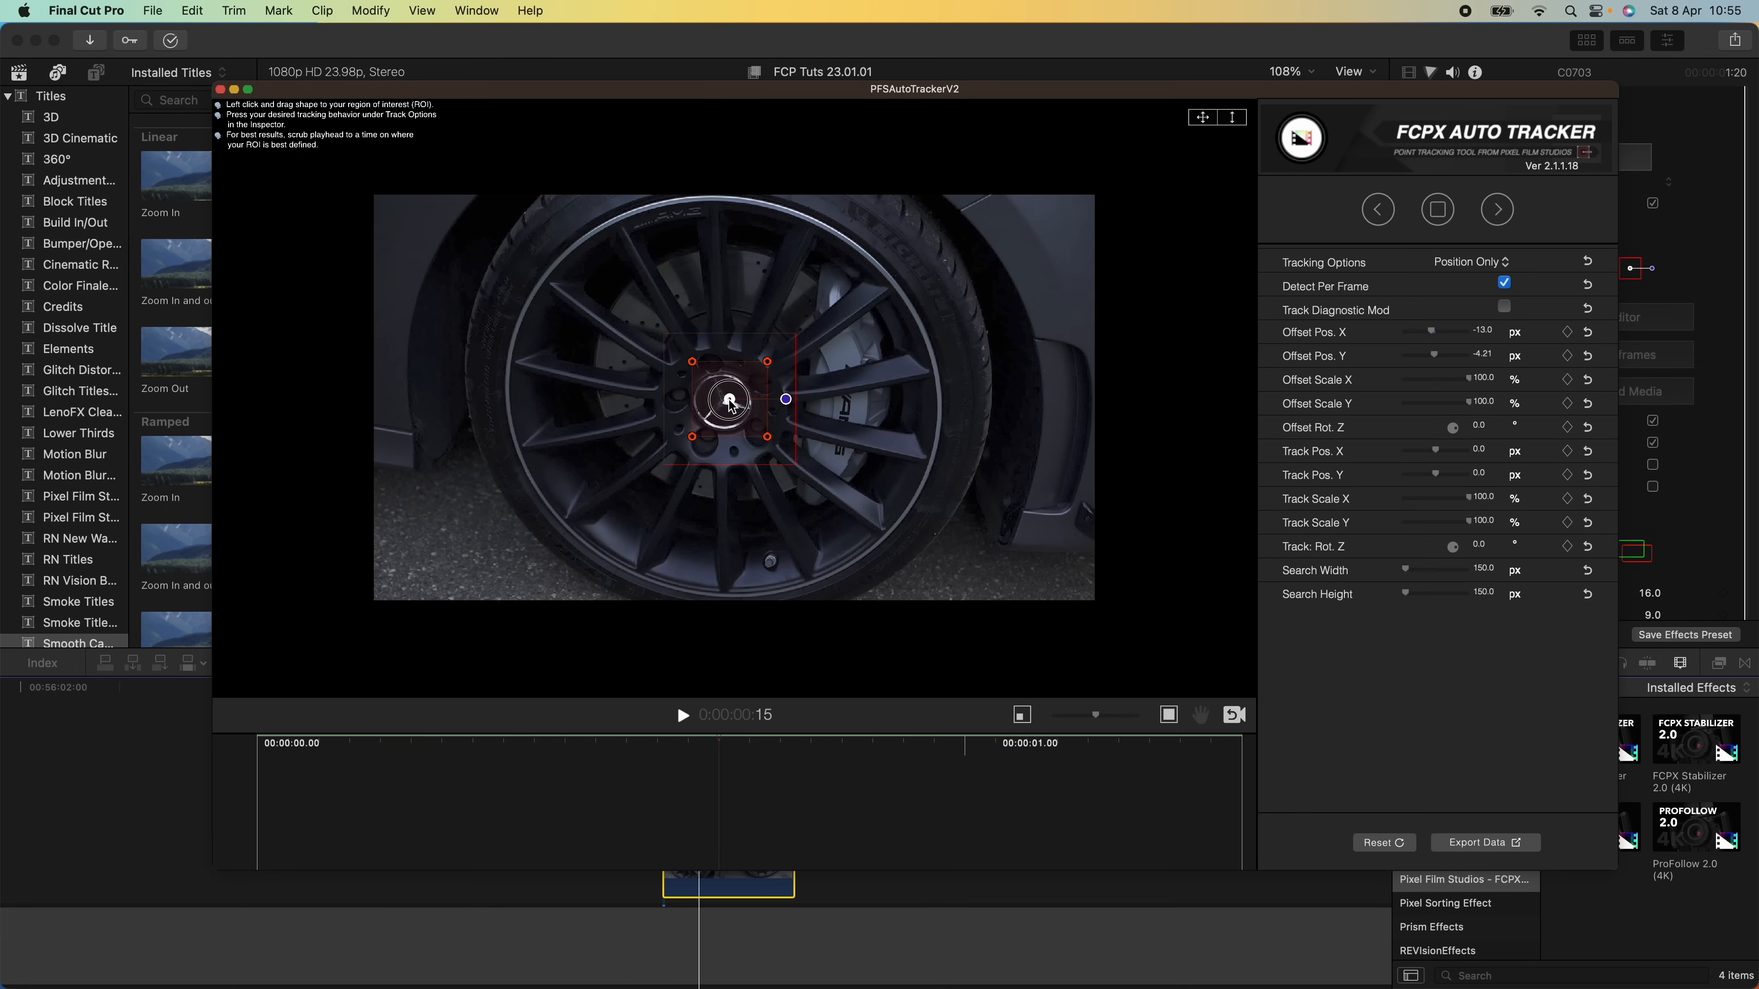
left_click_drag(730, 402, 684, 429)
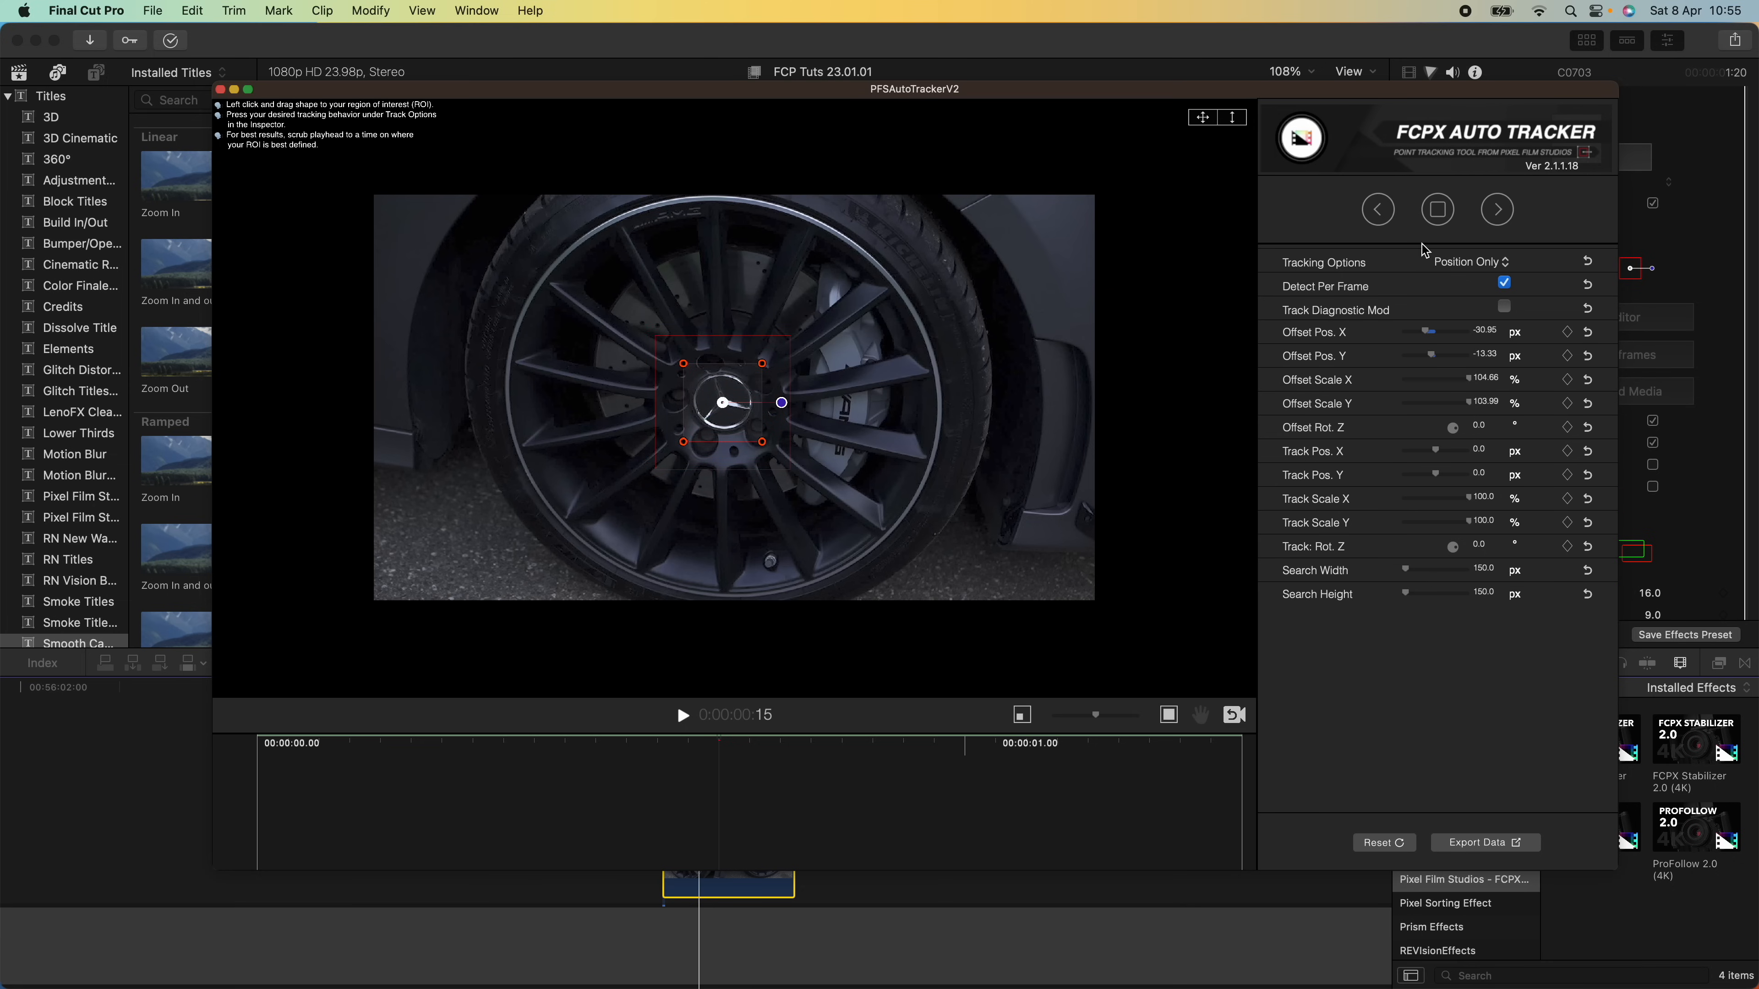
With Position Only tracking, track the badge backward to the start and forward to the end from frame 15
left_click(1466, 261)
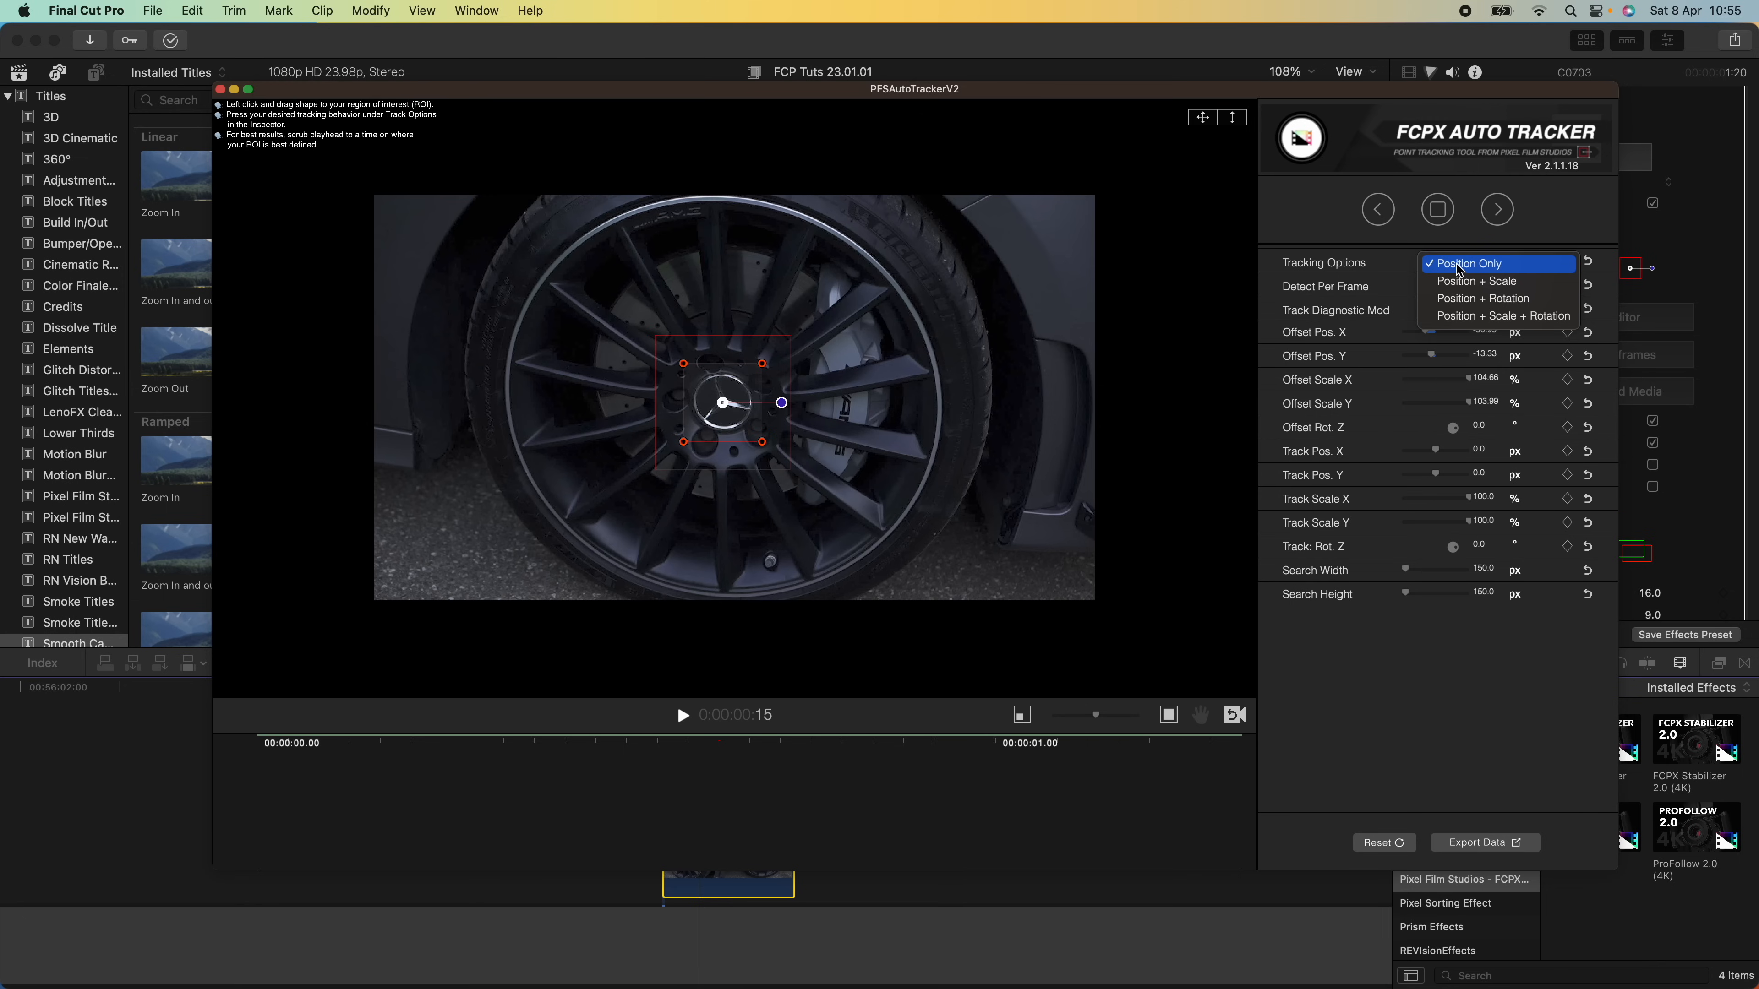
left_click(1467, 264)
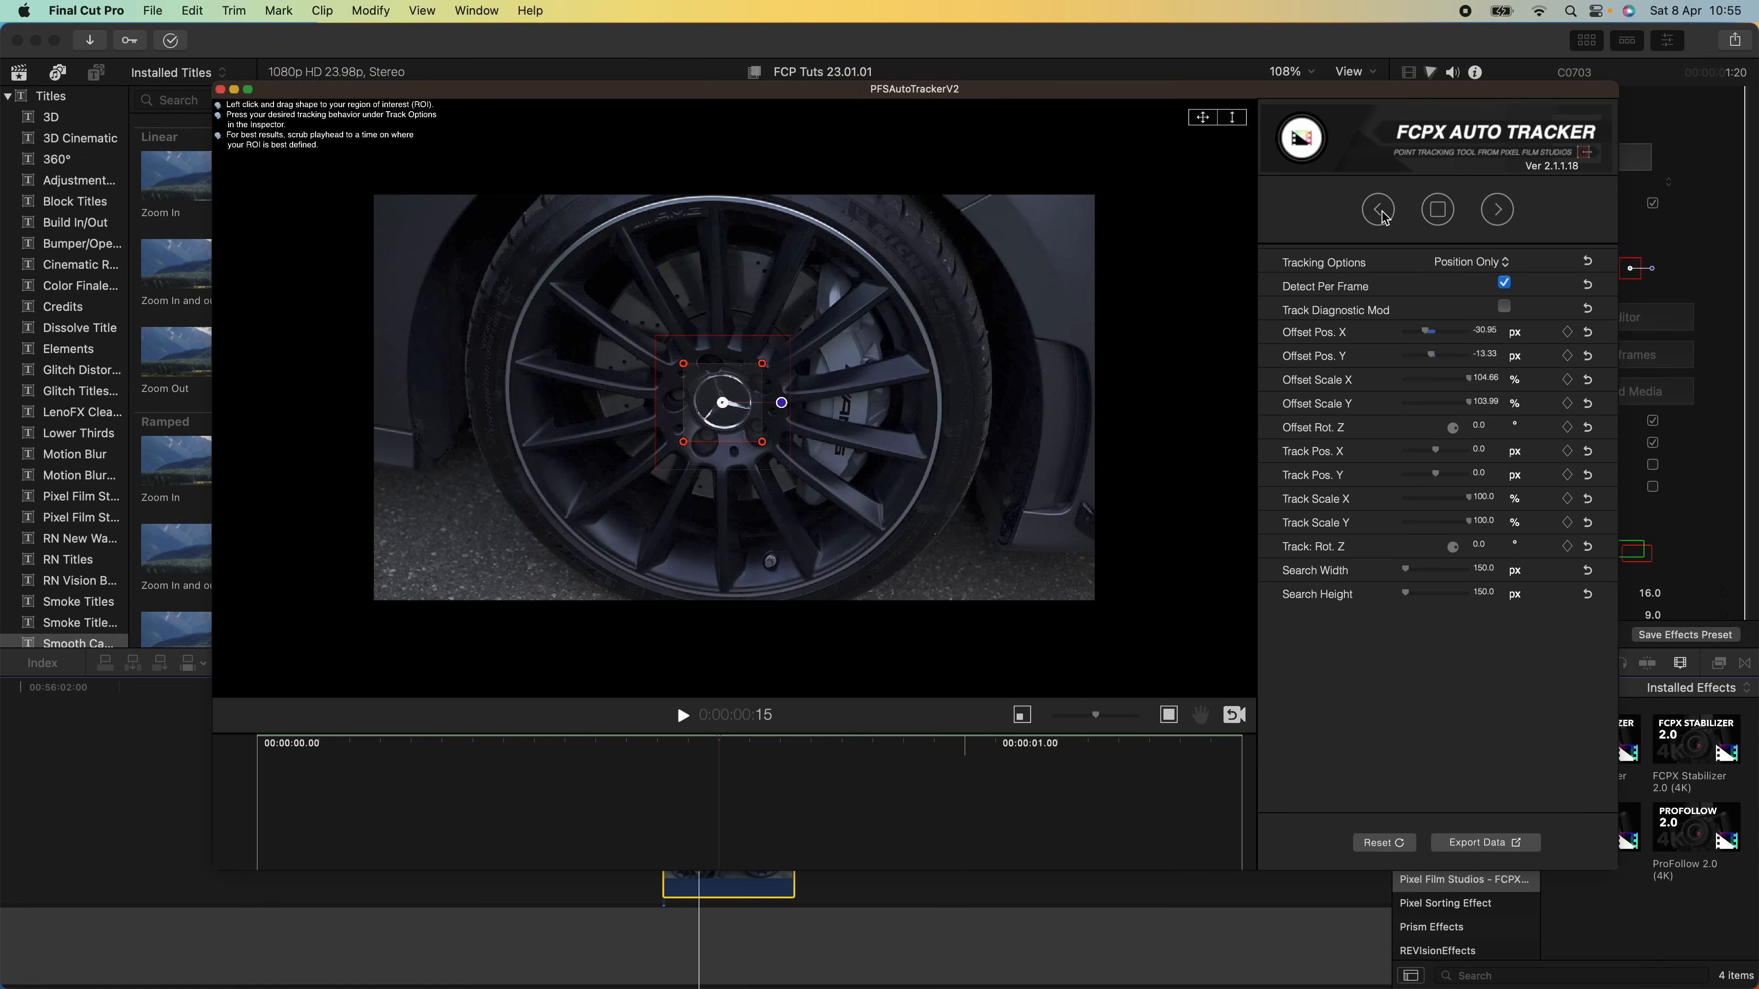
left_click(1378, 209)
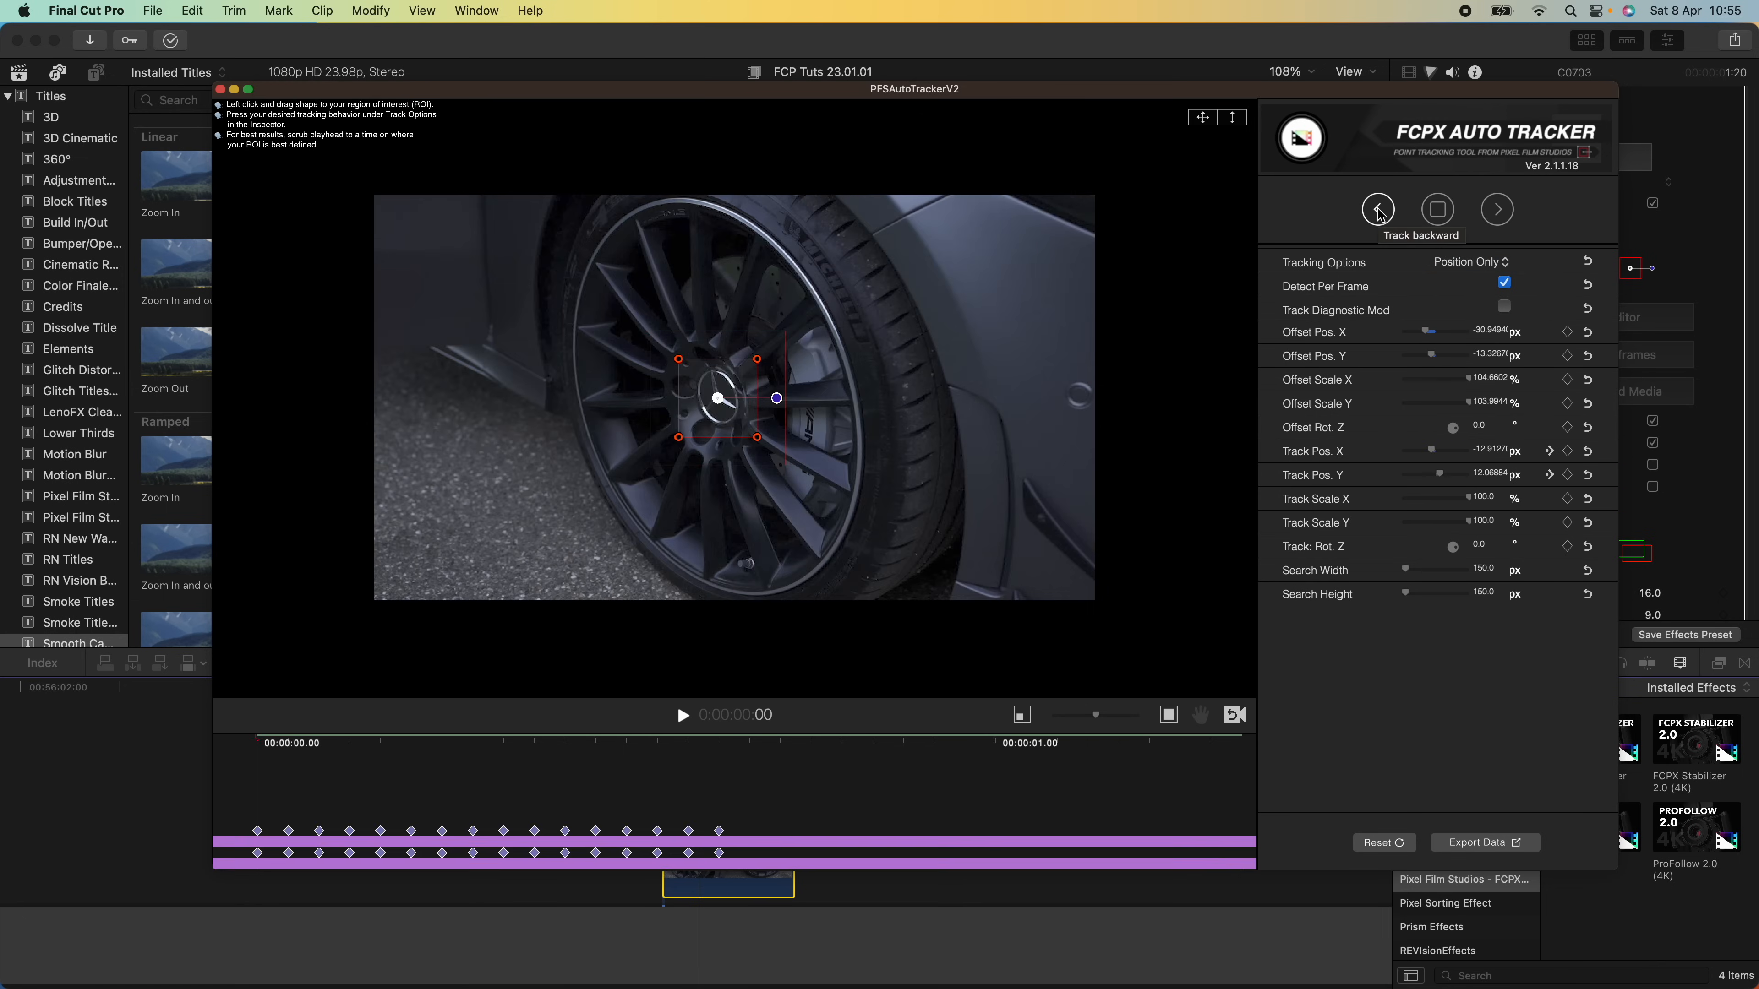
left_click(1378, 209)
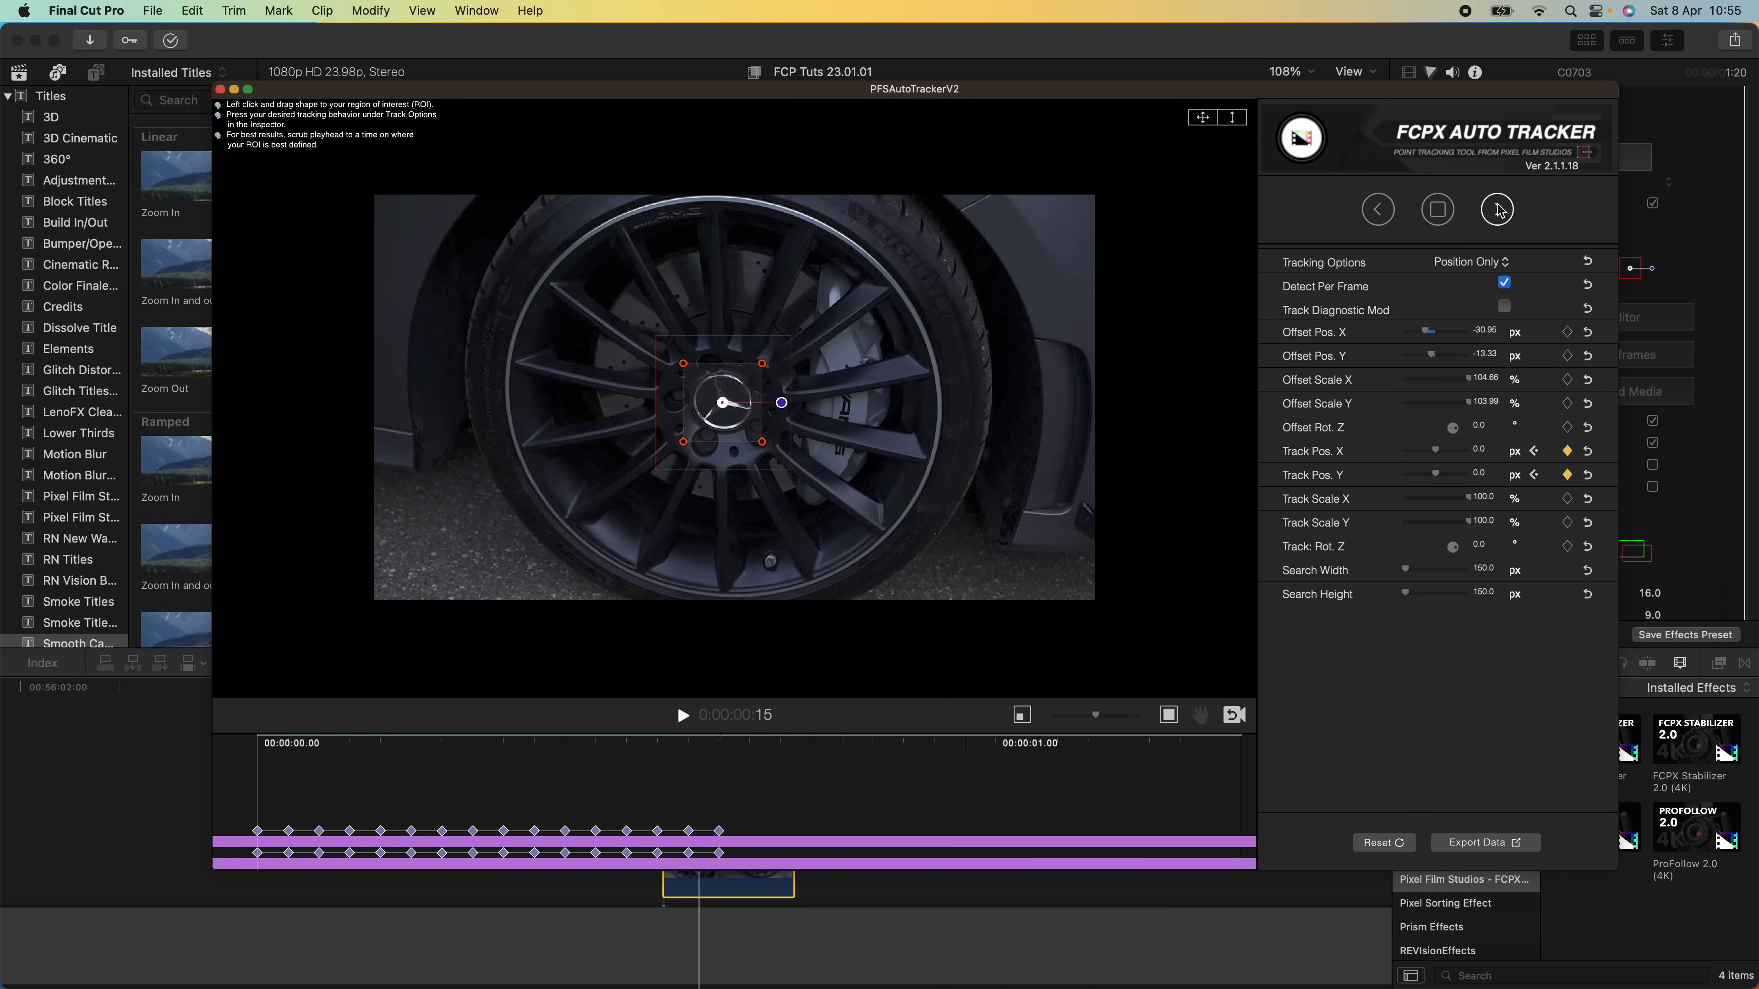
left_click(1496, 210)
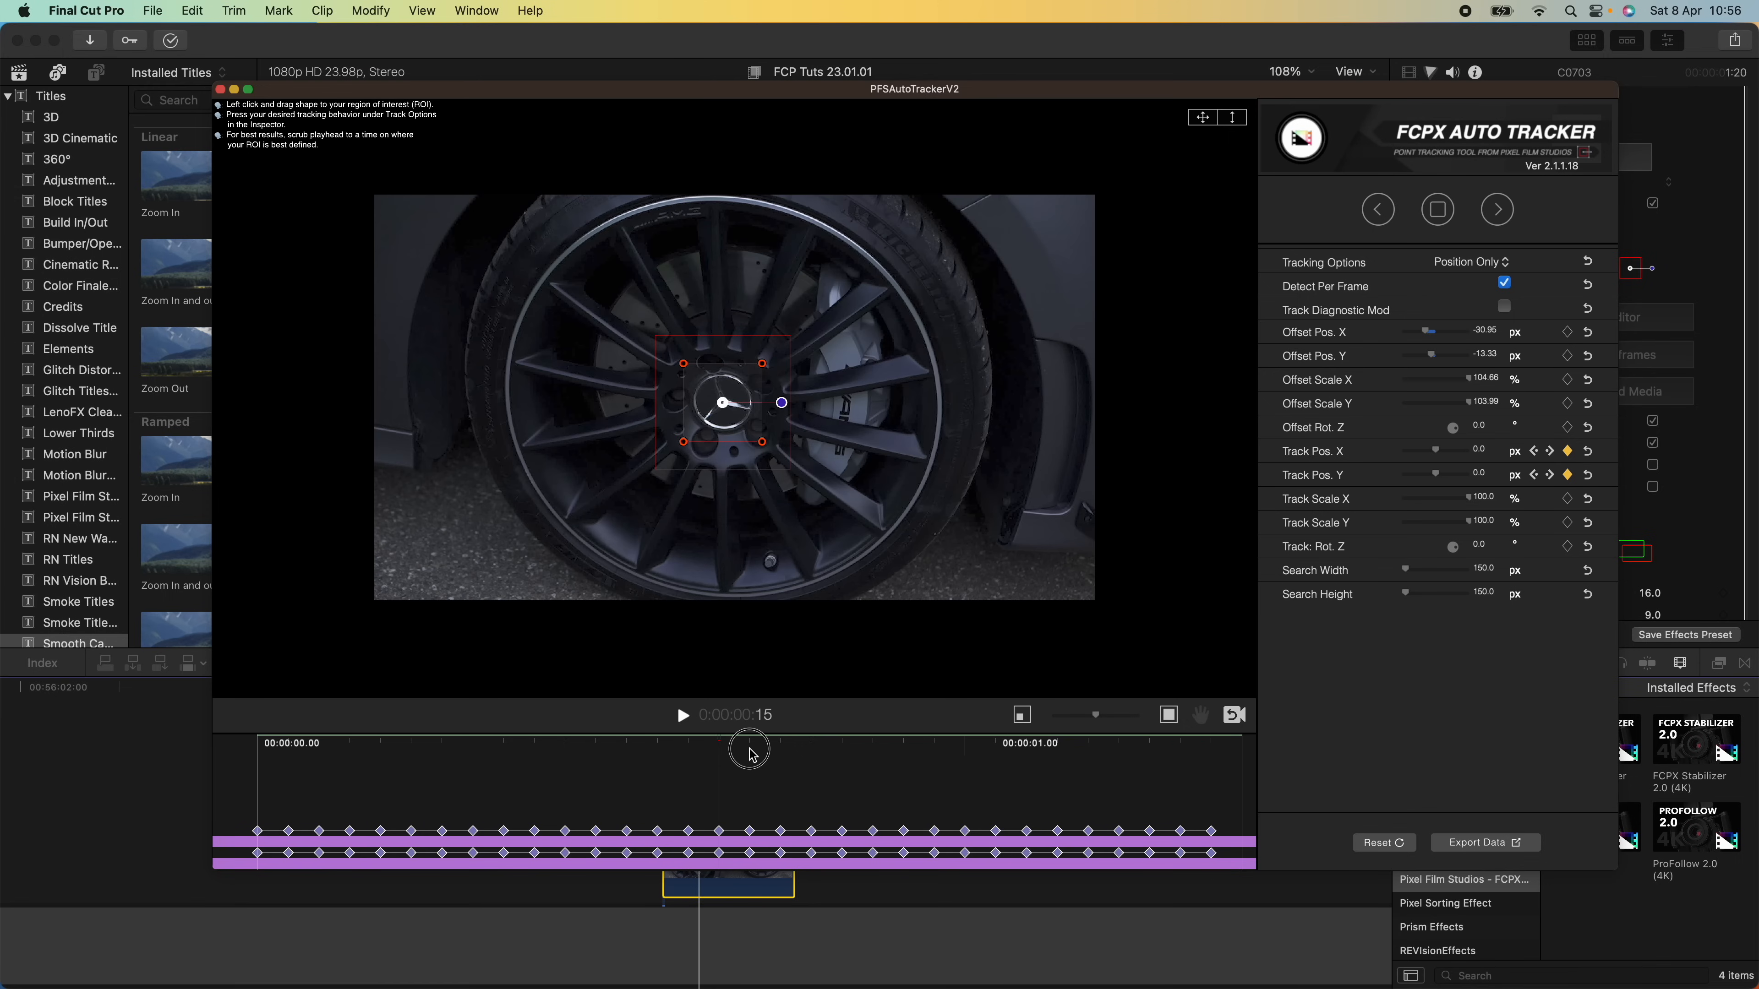
mouse_move(739, 749)
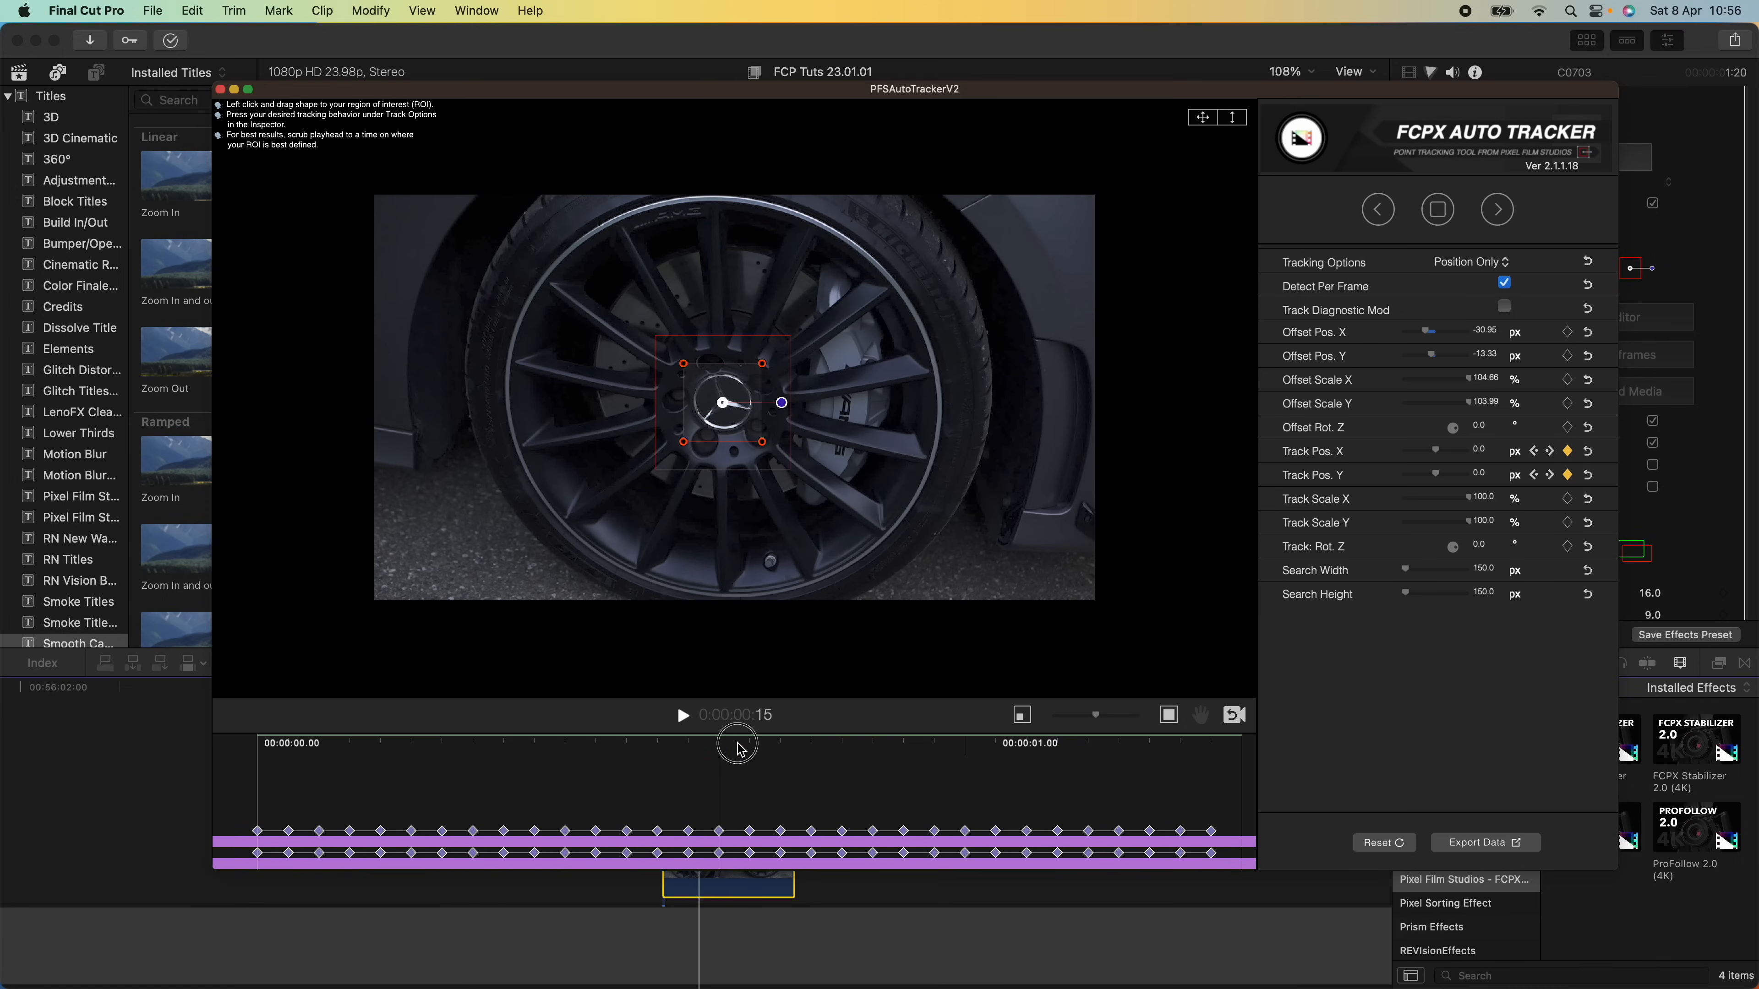
mouse_move(1011, 779)
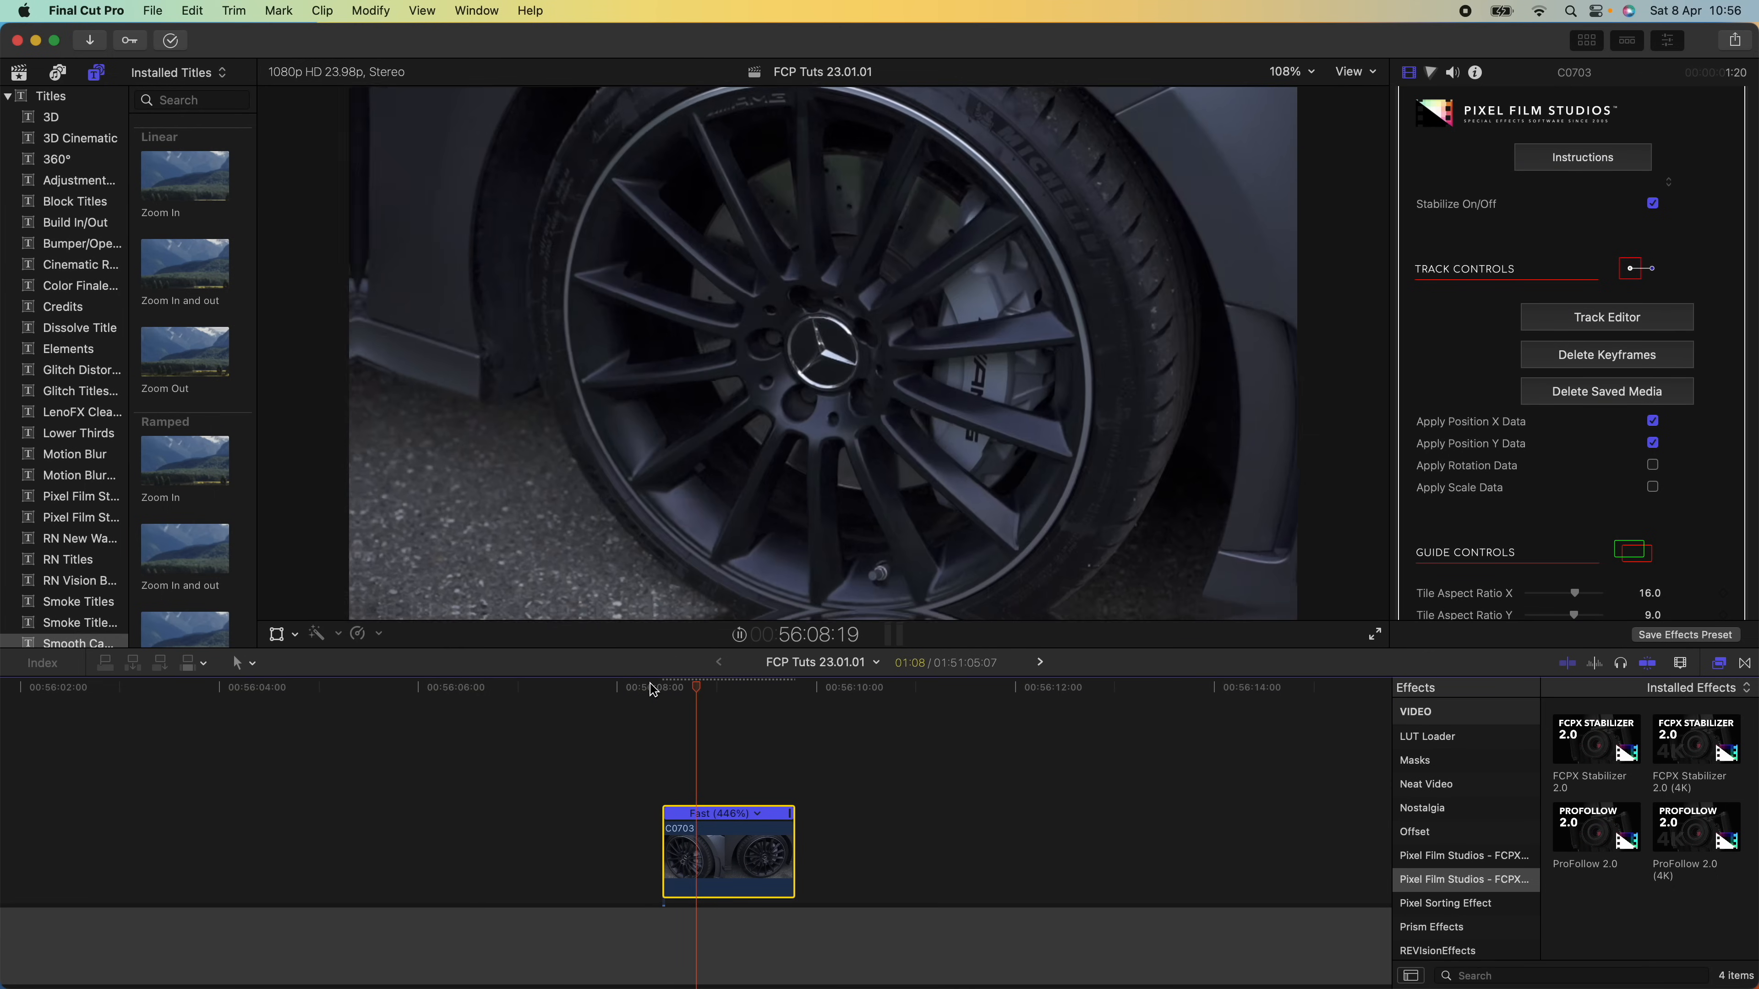
Check the stabilized wheel clip at later points with the badge held steady
left_click(716, 686)
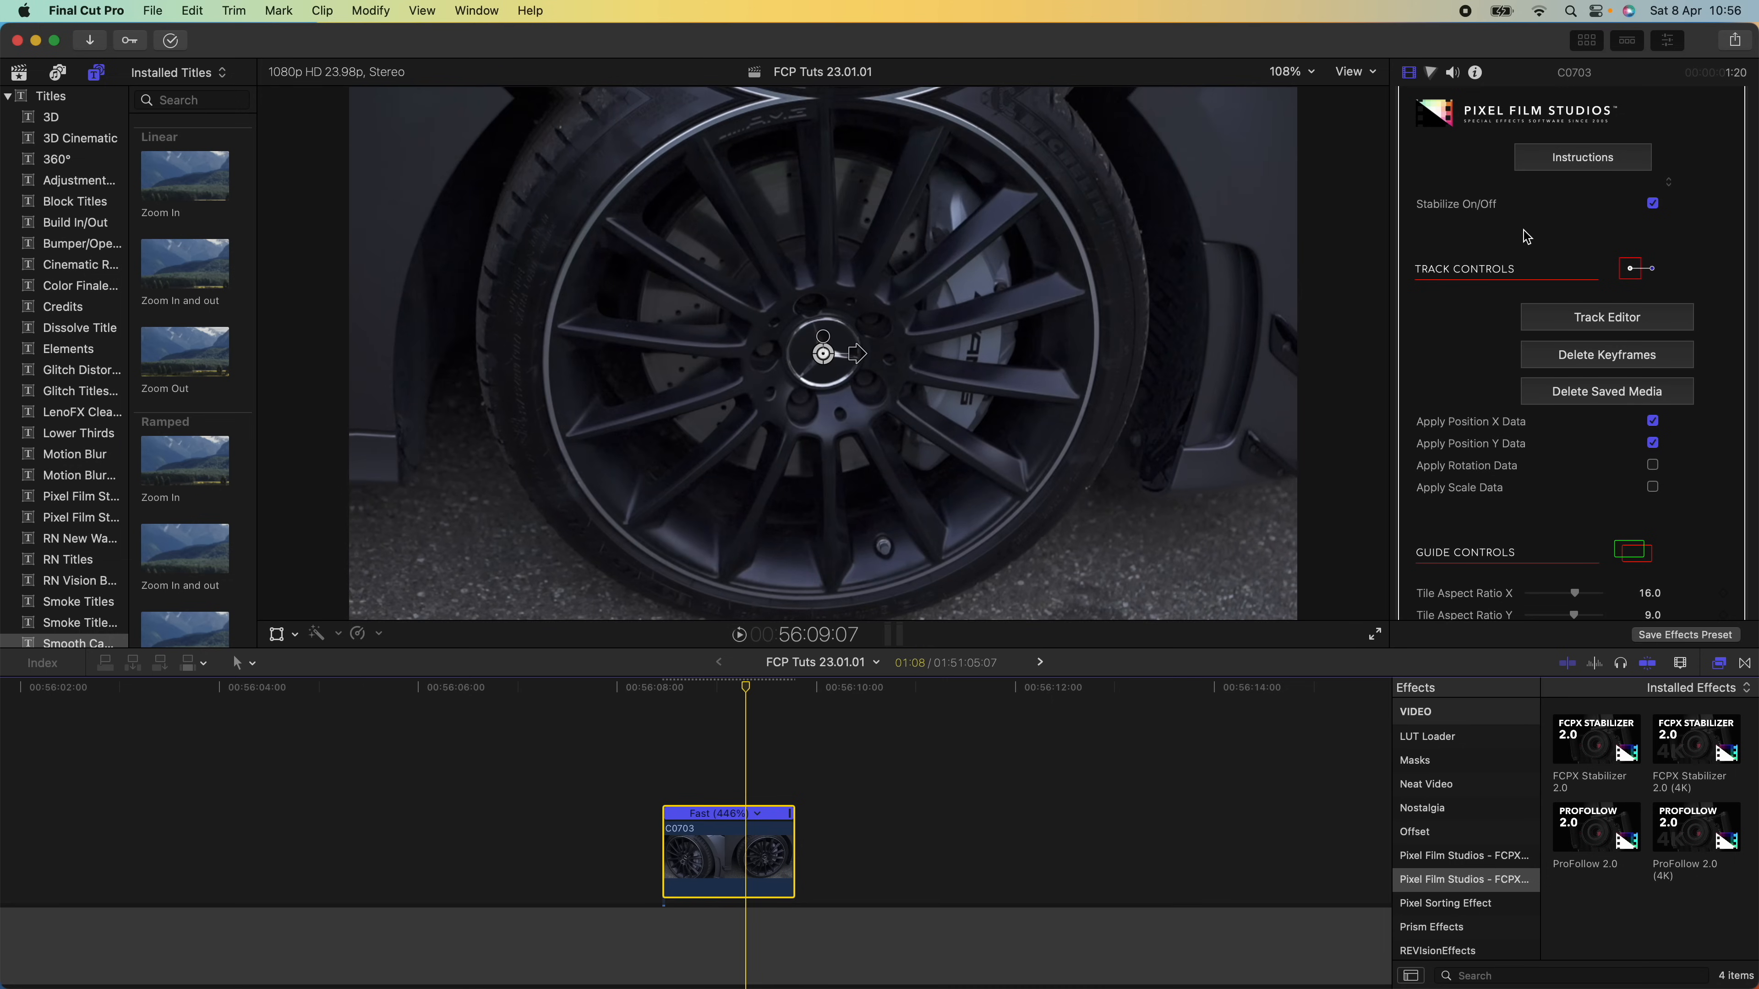
mouse_move(869, 96)
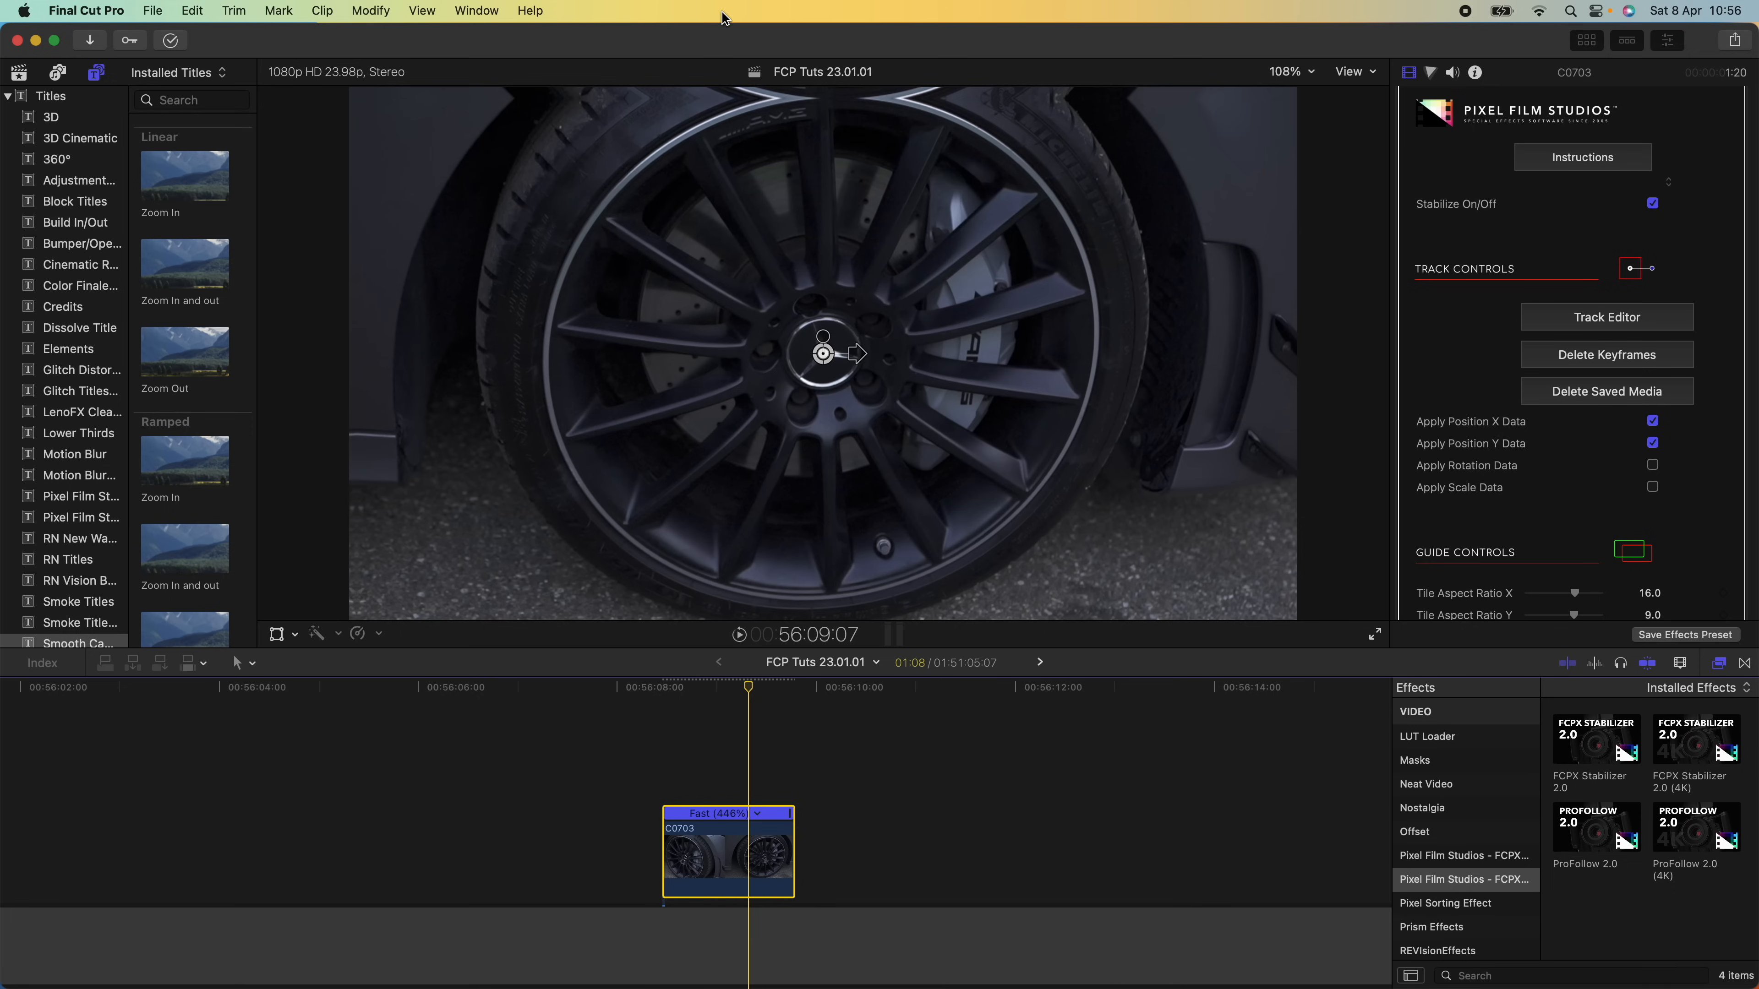
mouse_move(878, 109)
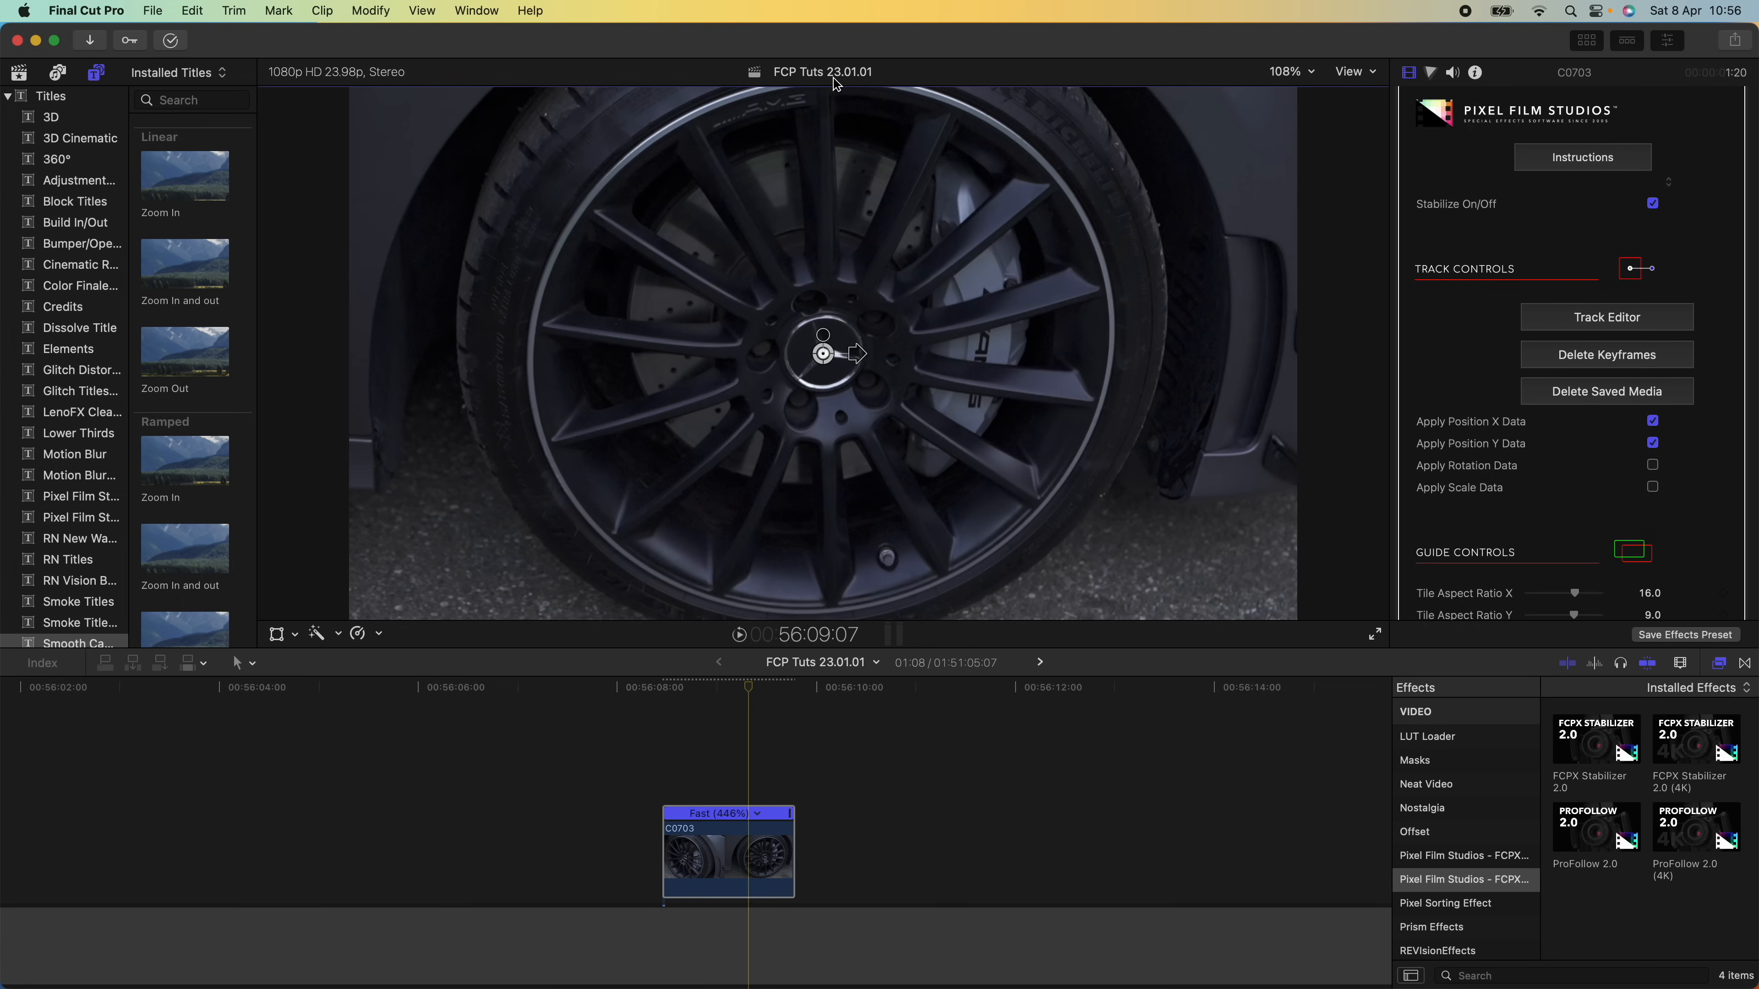
left_click(709, 686)
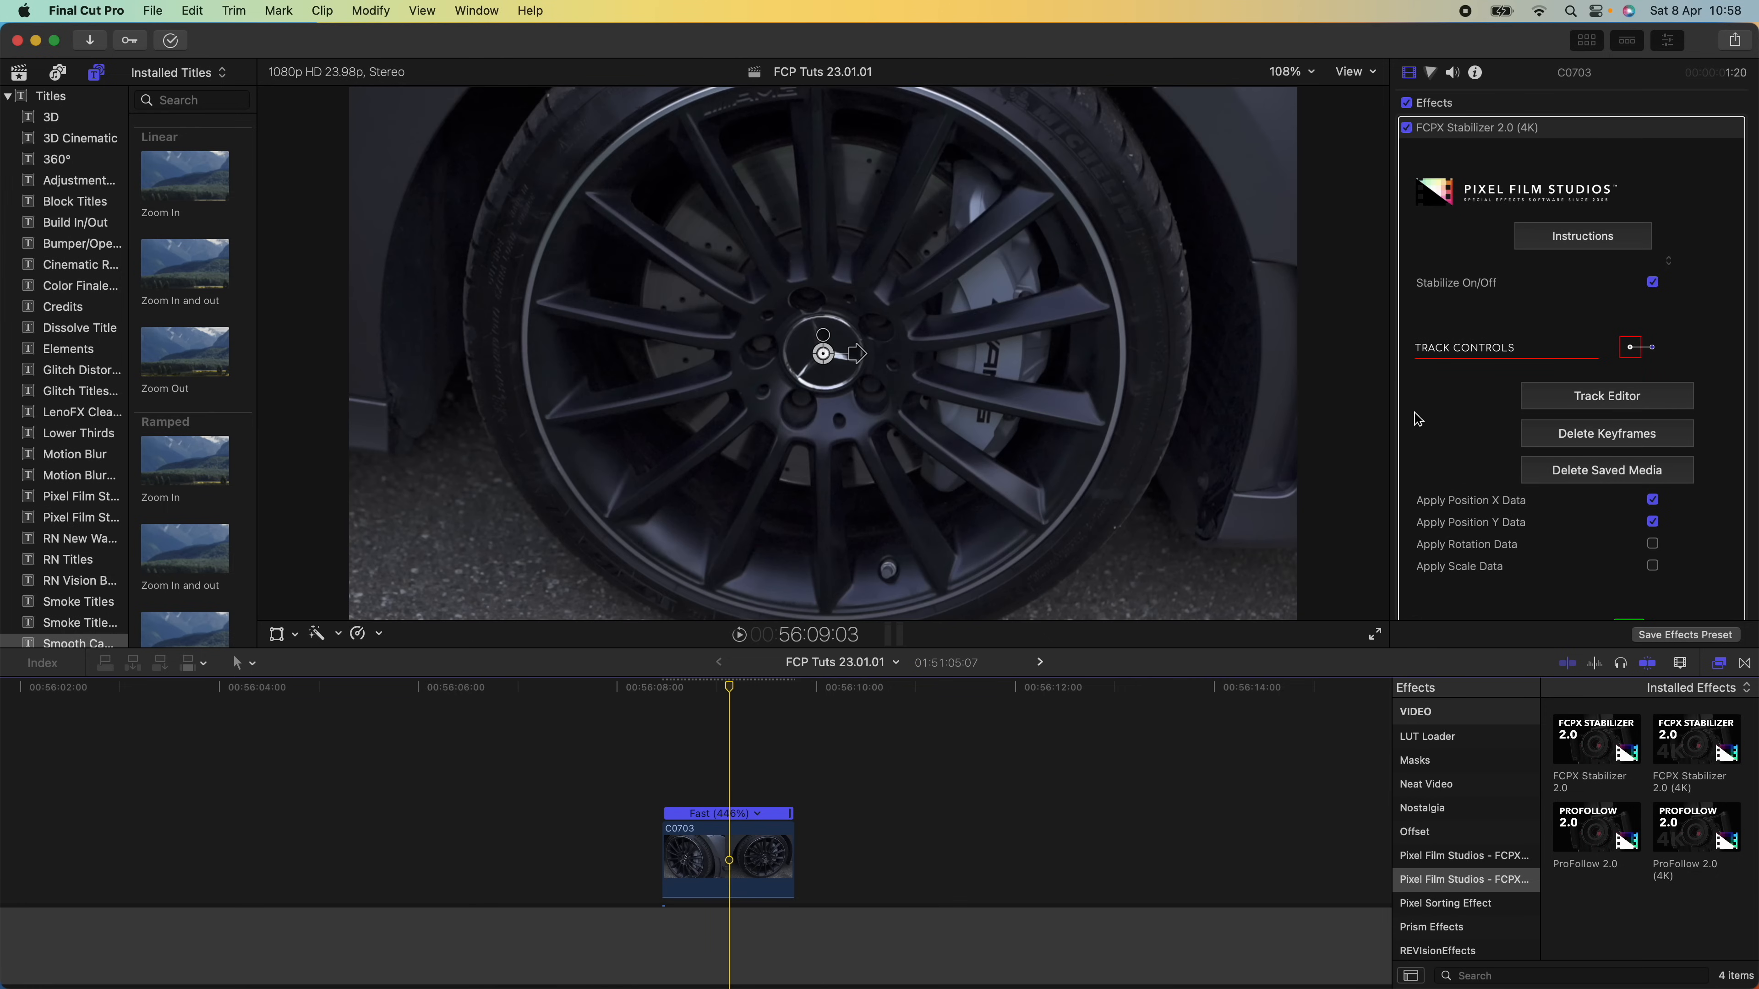
mouse_move(1479, 208)
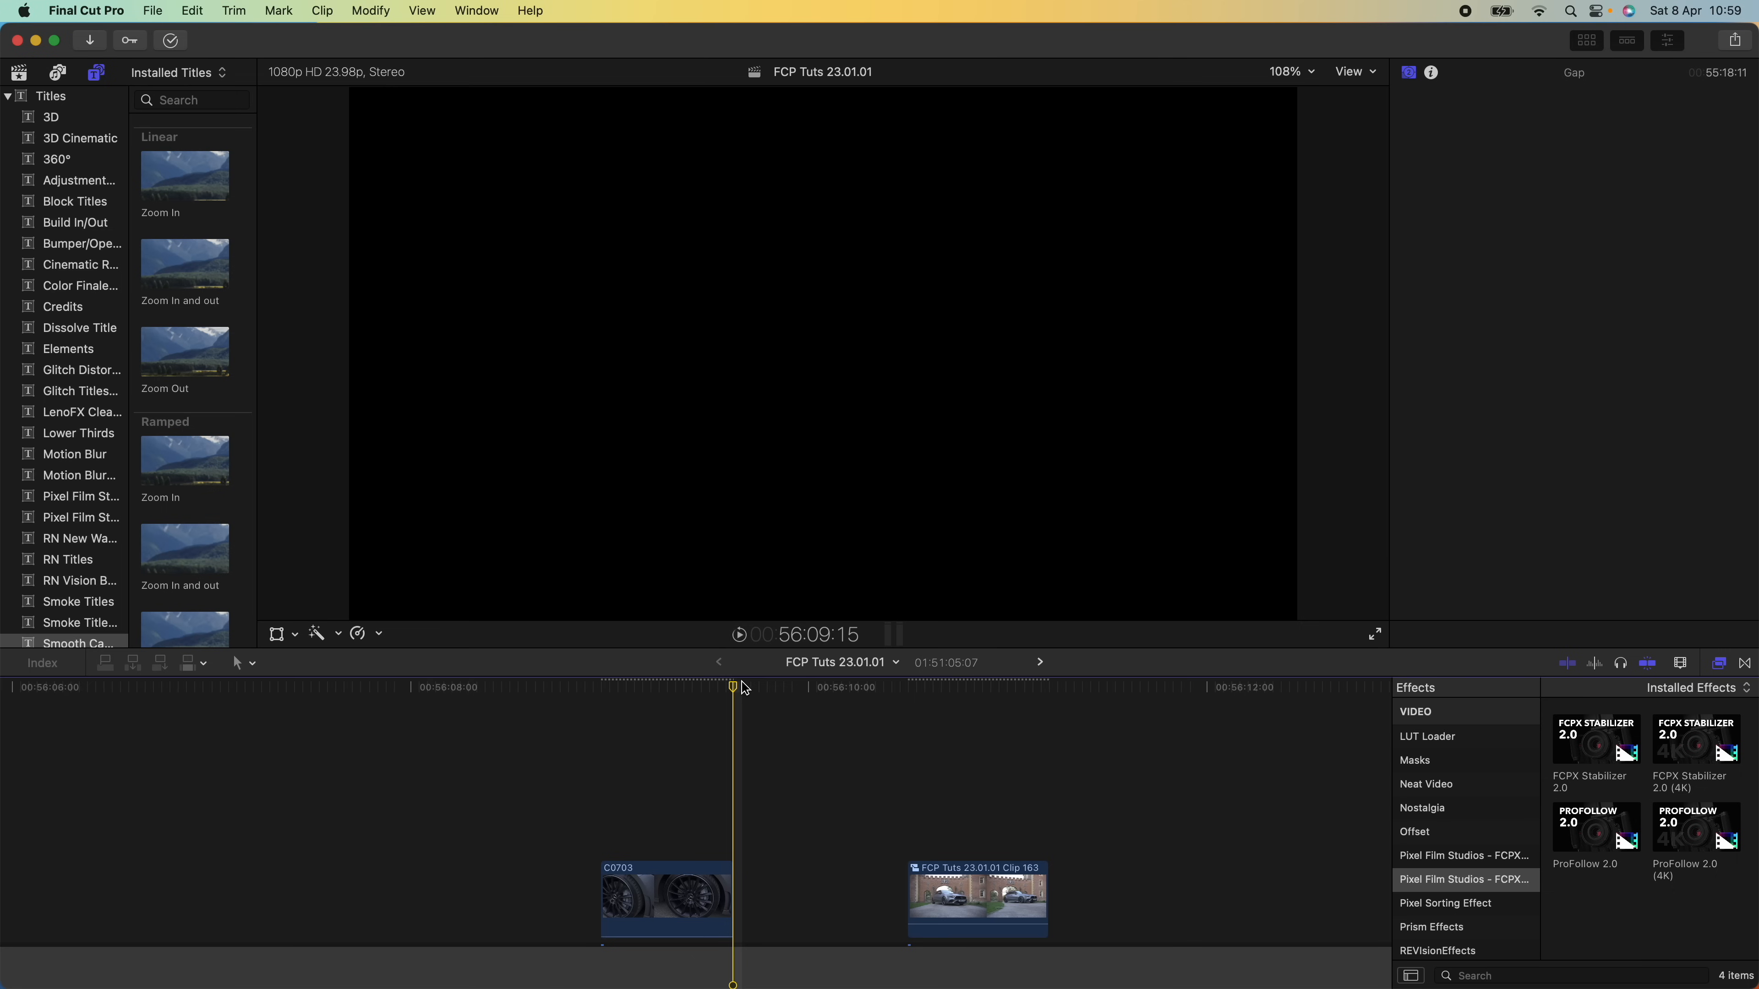
Snap Clip 163 to the end of C0703 and add a Short adjustment layer above
left_click_drag(976, 899, 803, 875)
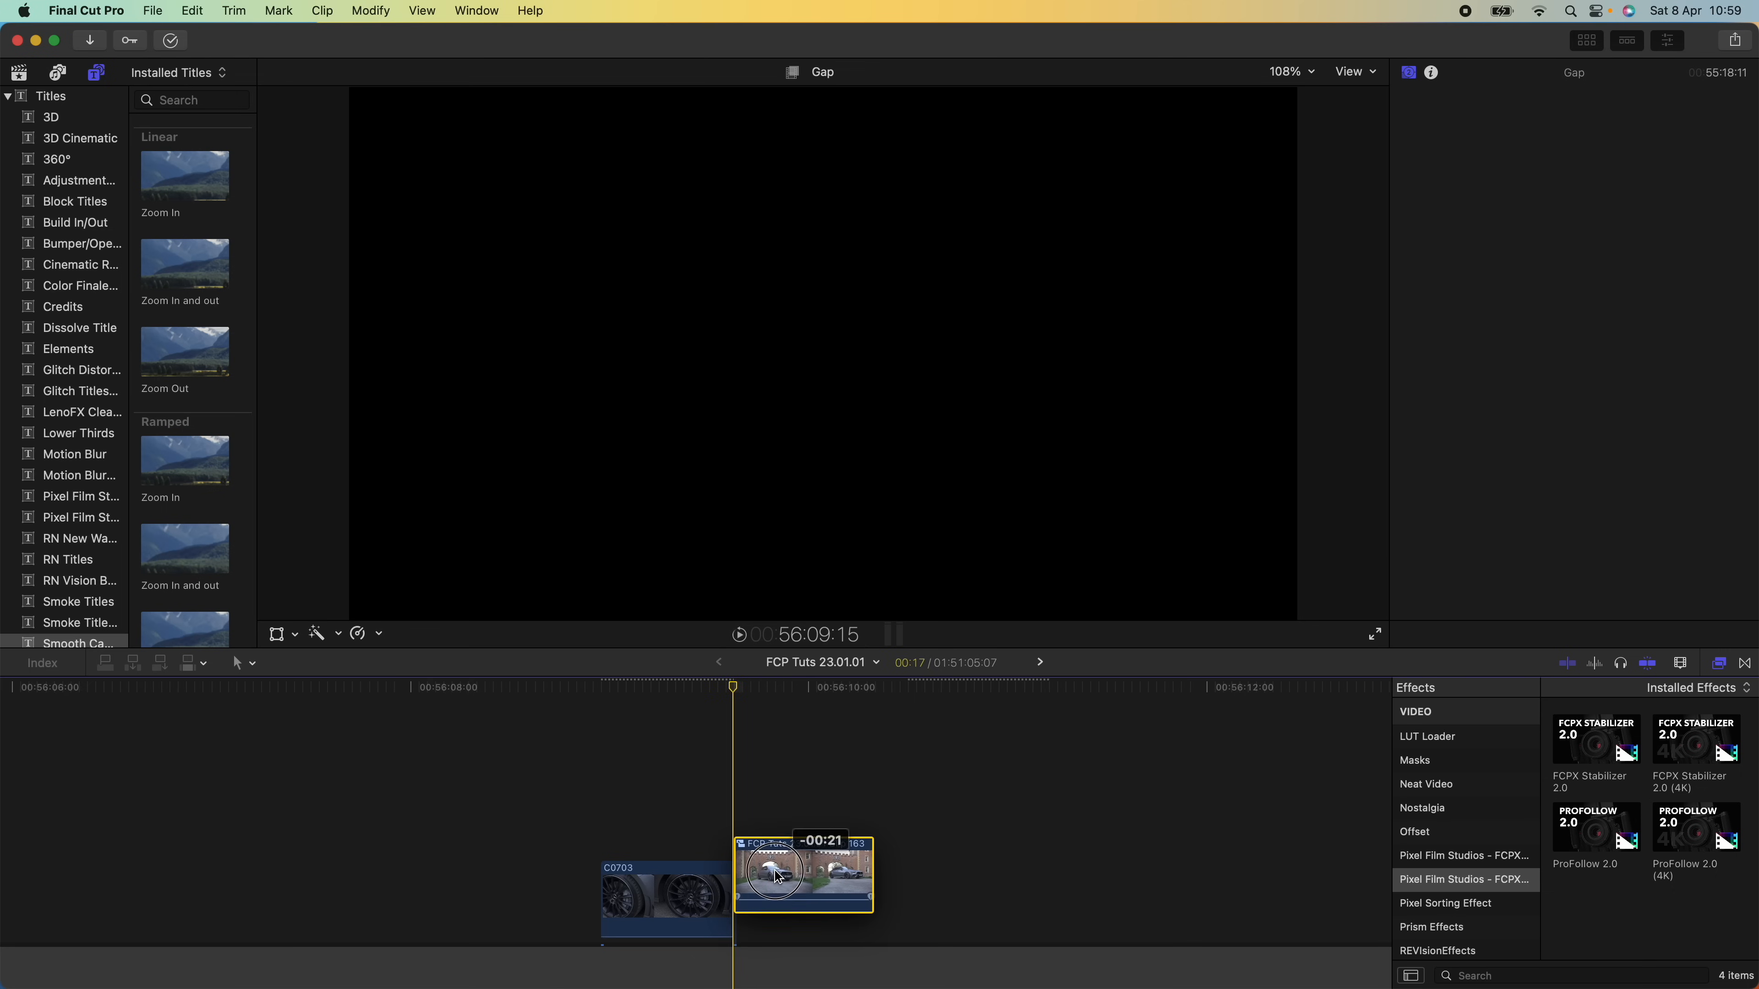
left_click(802, 875)
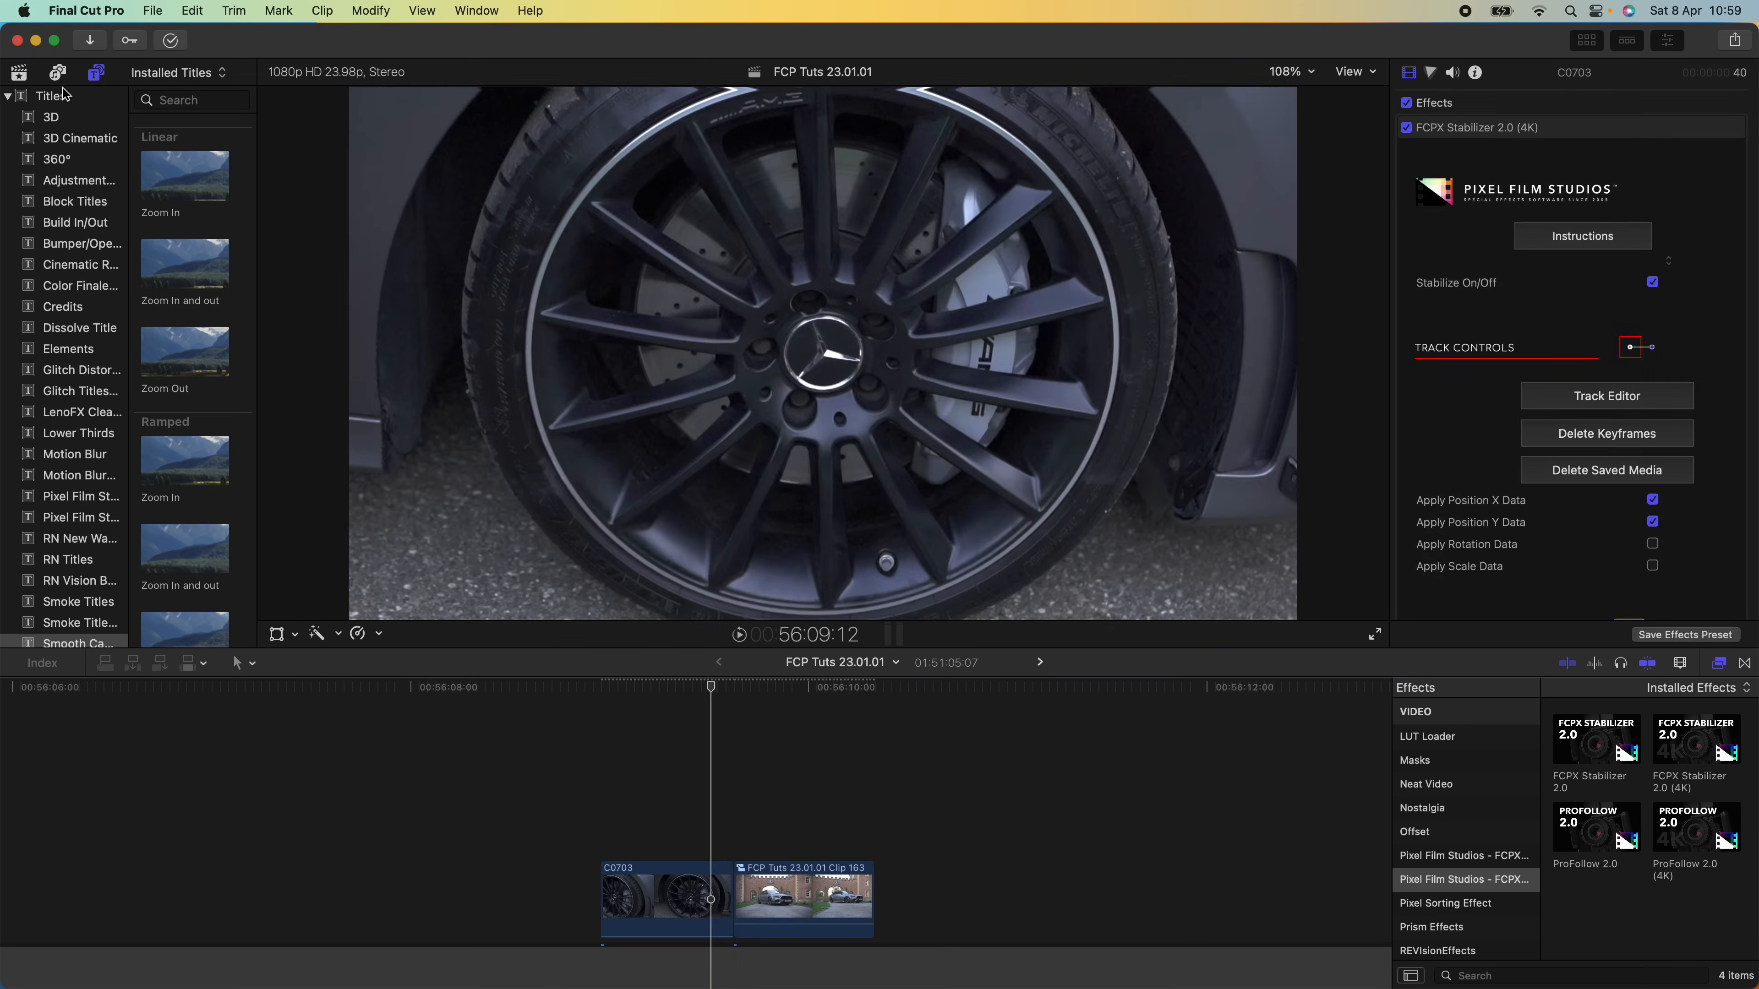
left_click(78, 181)
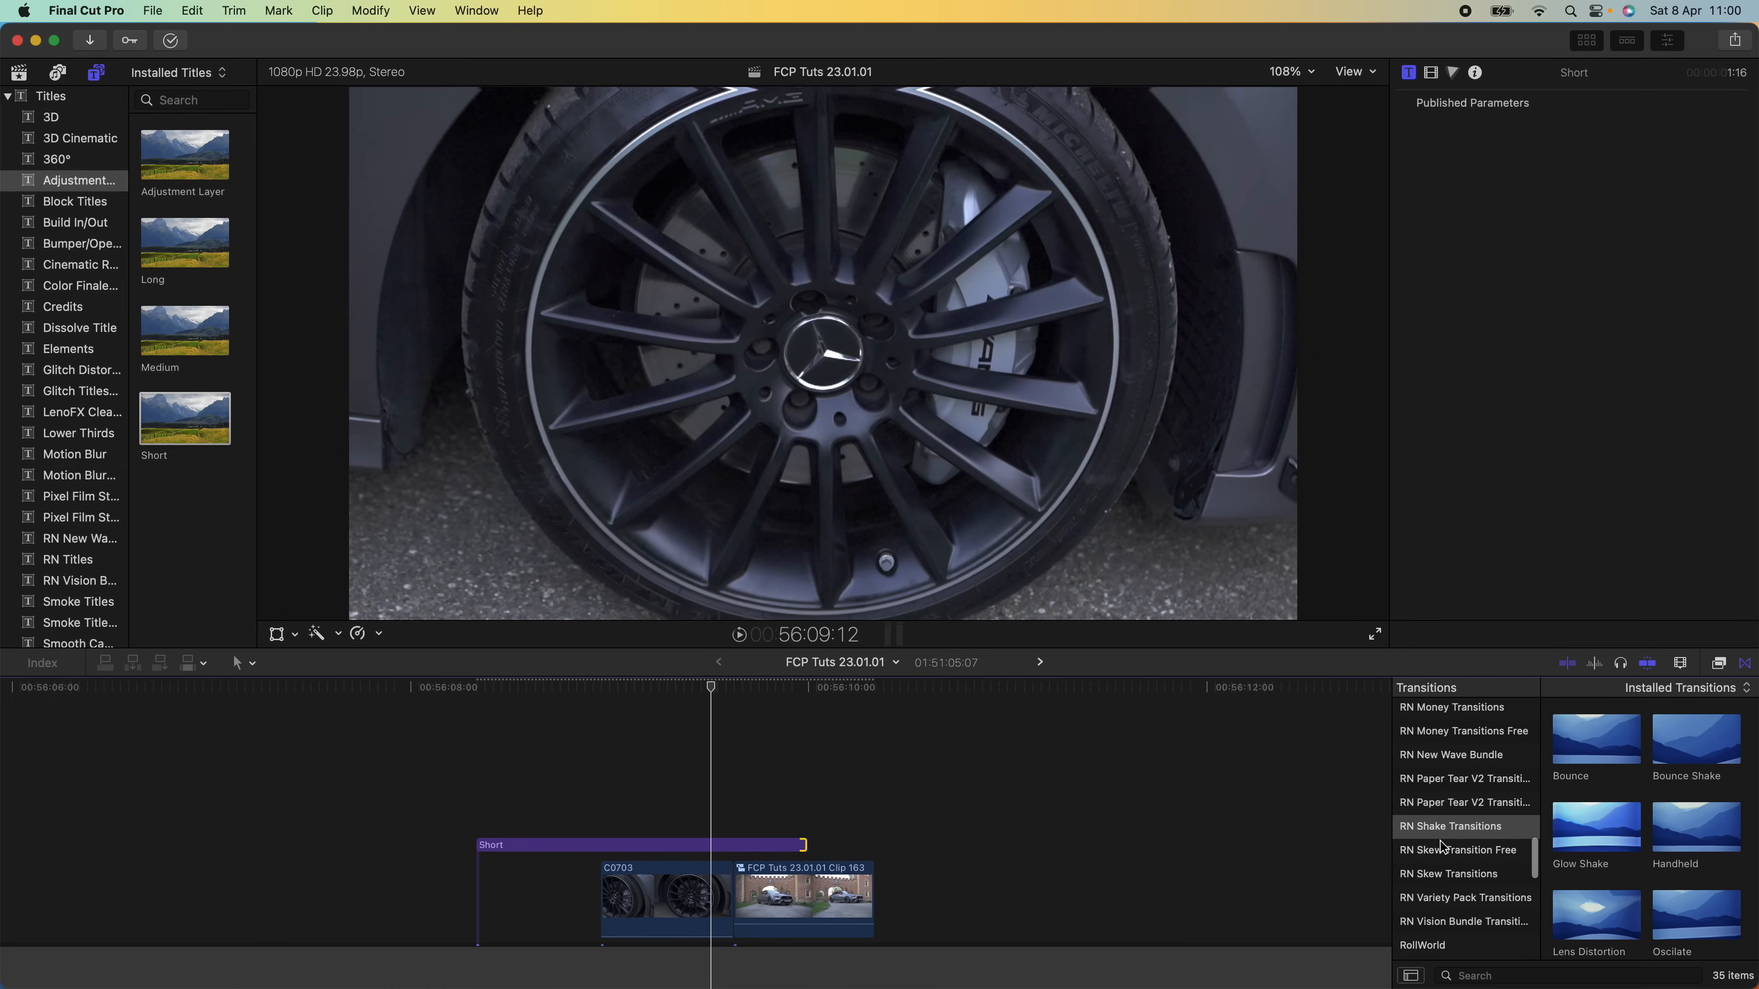
Scroll the Transitions browser to the RN Shake Transitions presets (Bounce, Handheld, Oscillate)
scroll("down", 3)
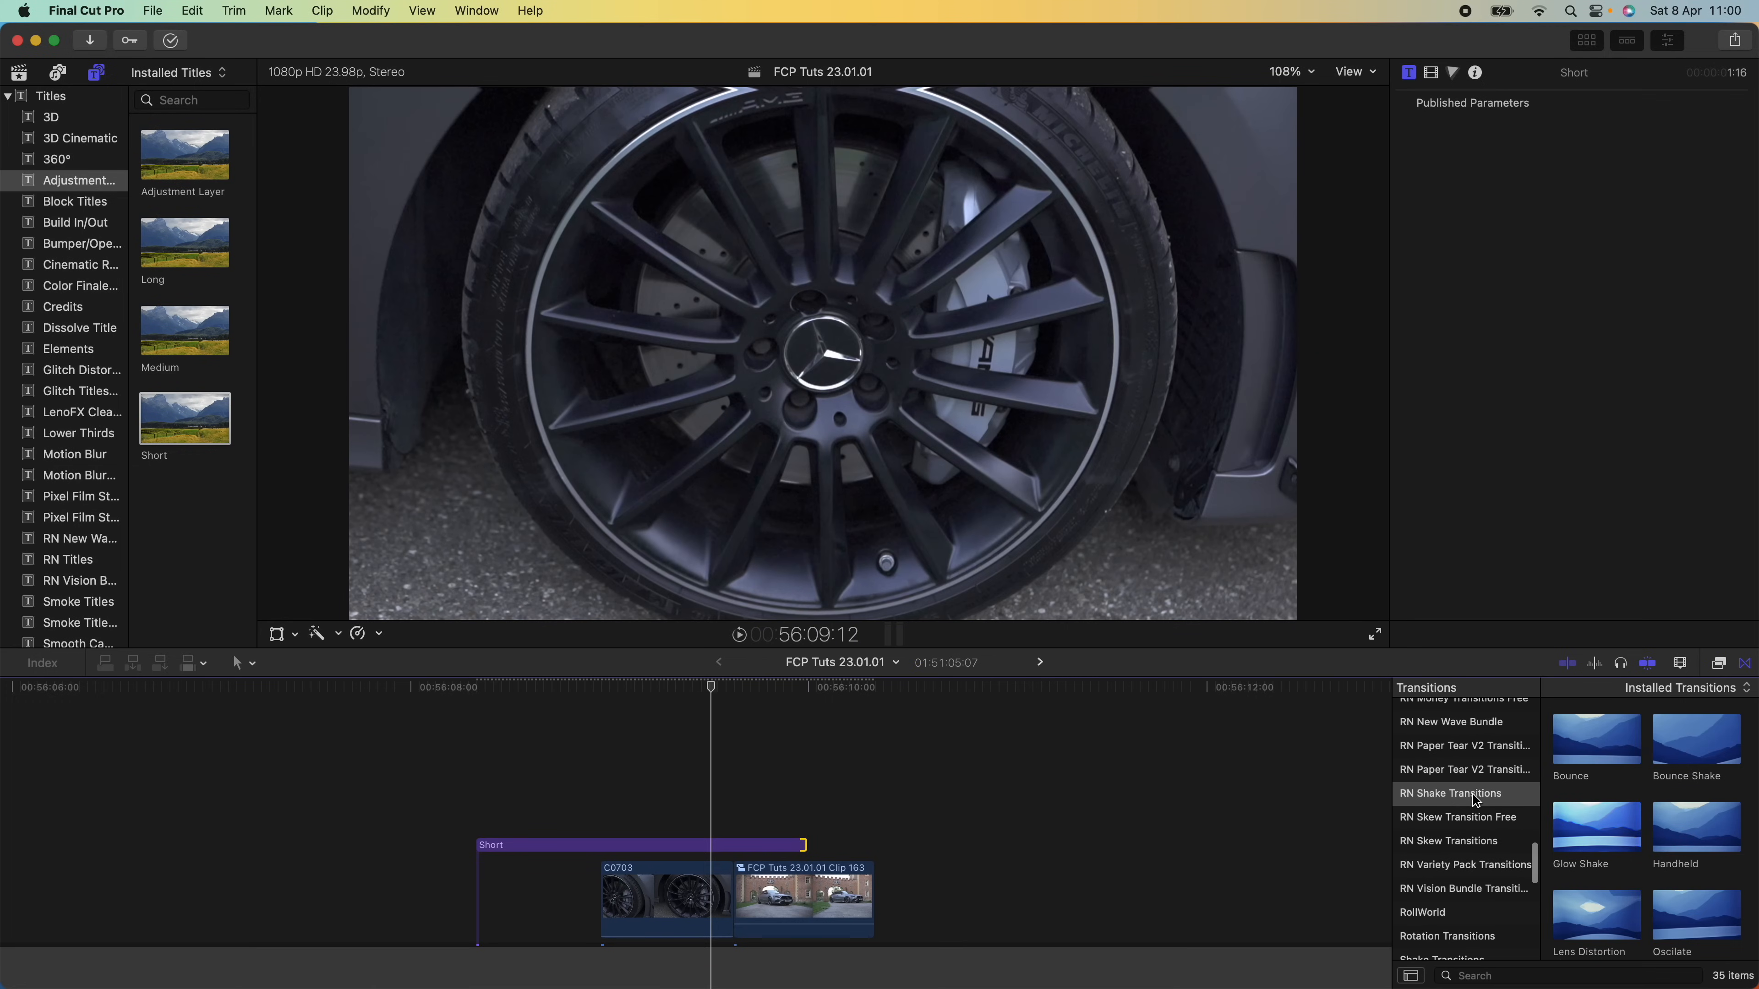
mouse_move(1615, 790)
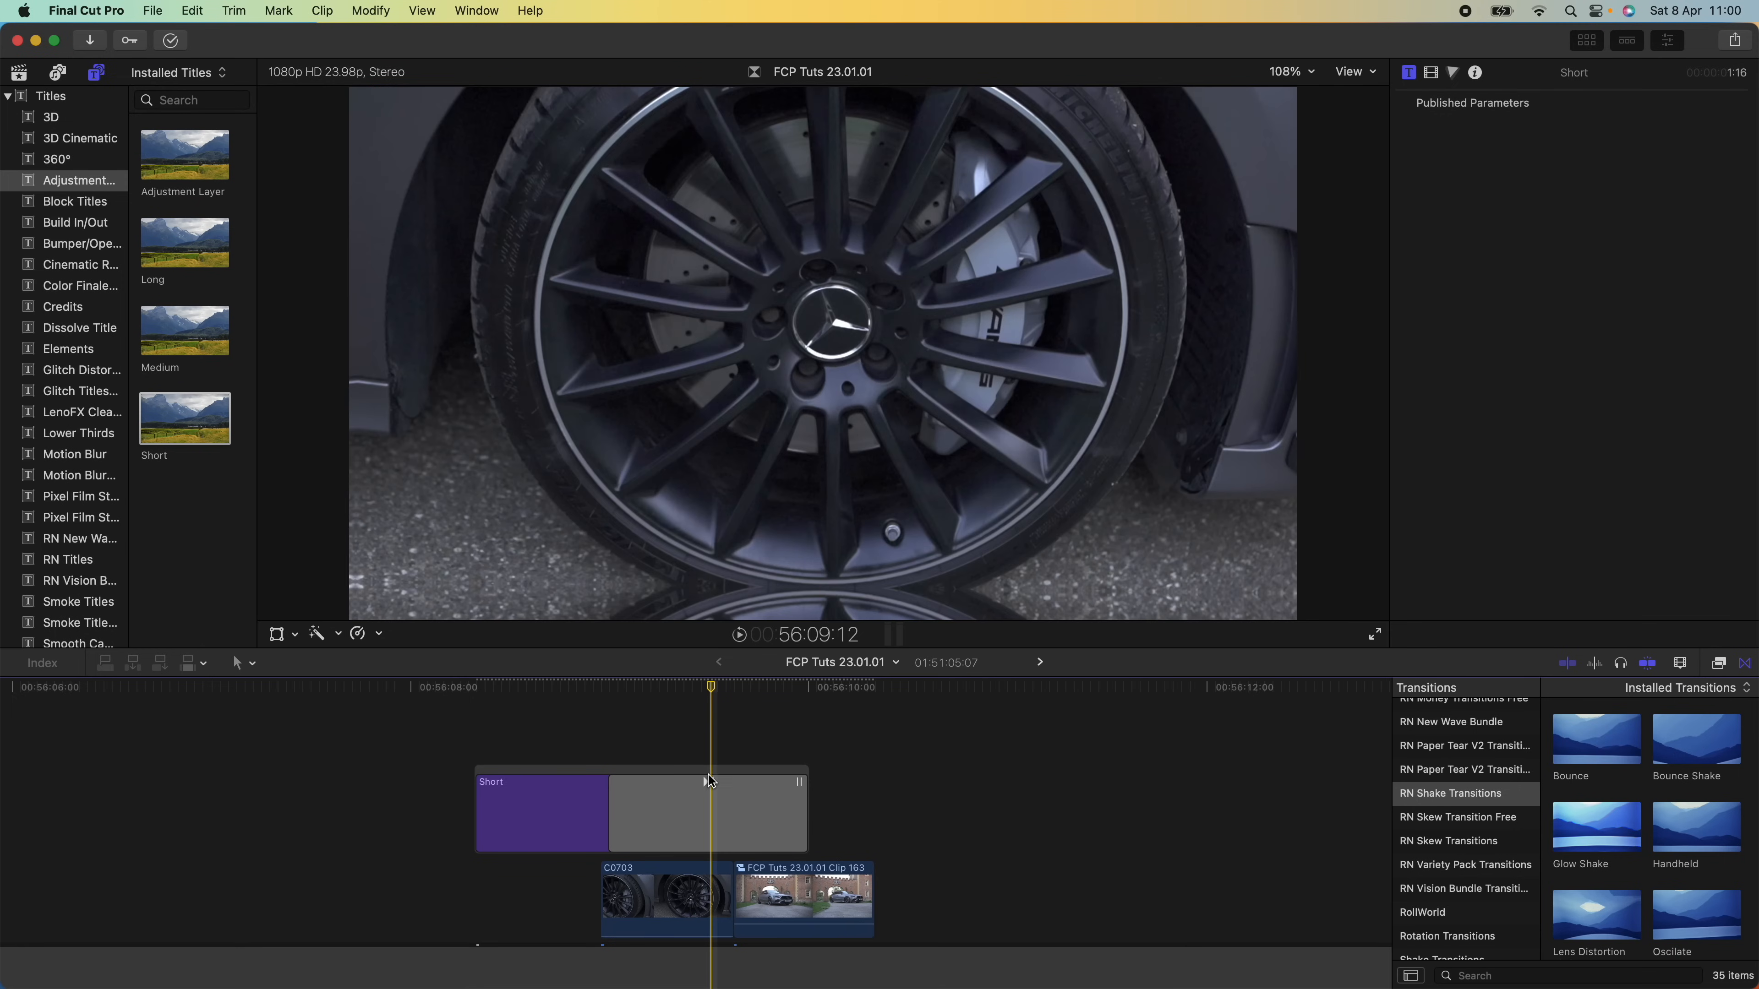
Reduce the Bounce transition's shake amounts to 8 px vertical, 9 px horizontal and fewer cycles
left_click(707, 810)
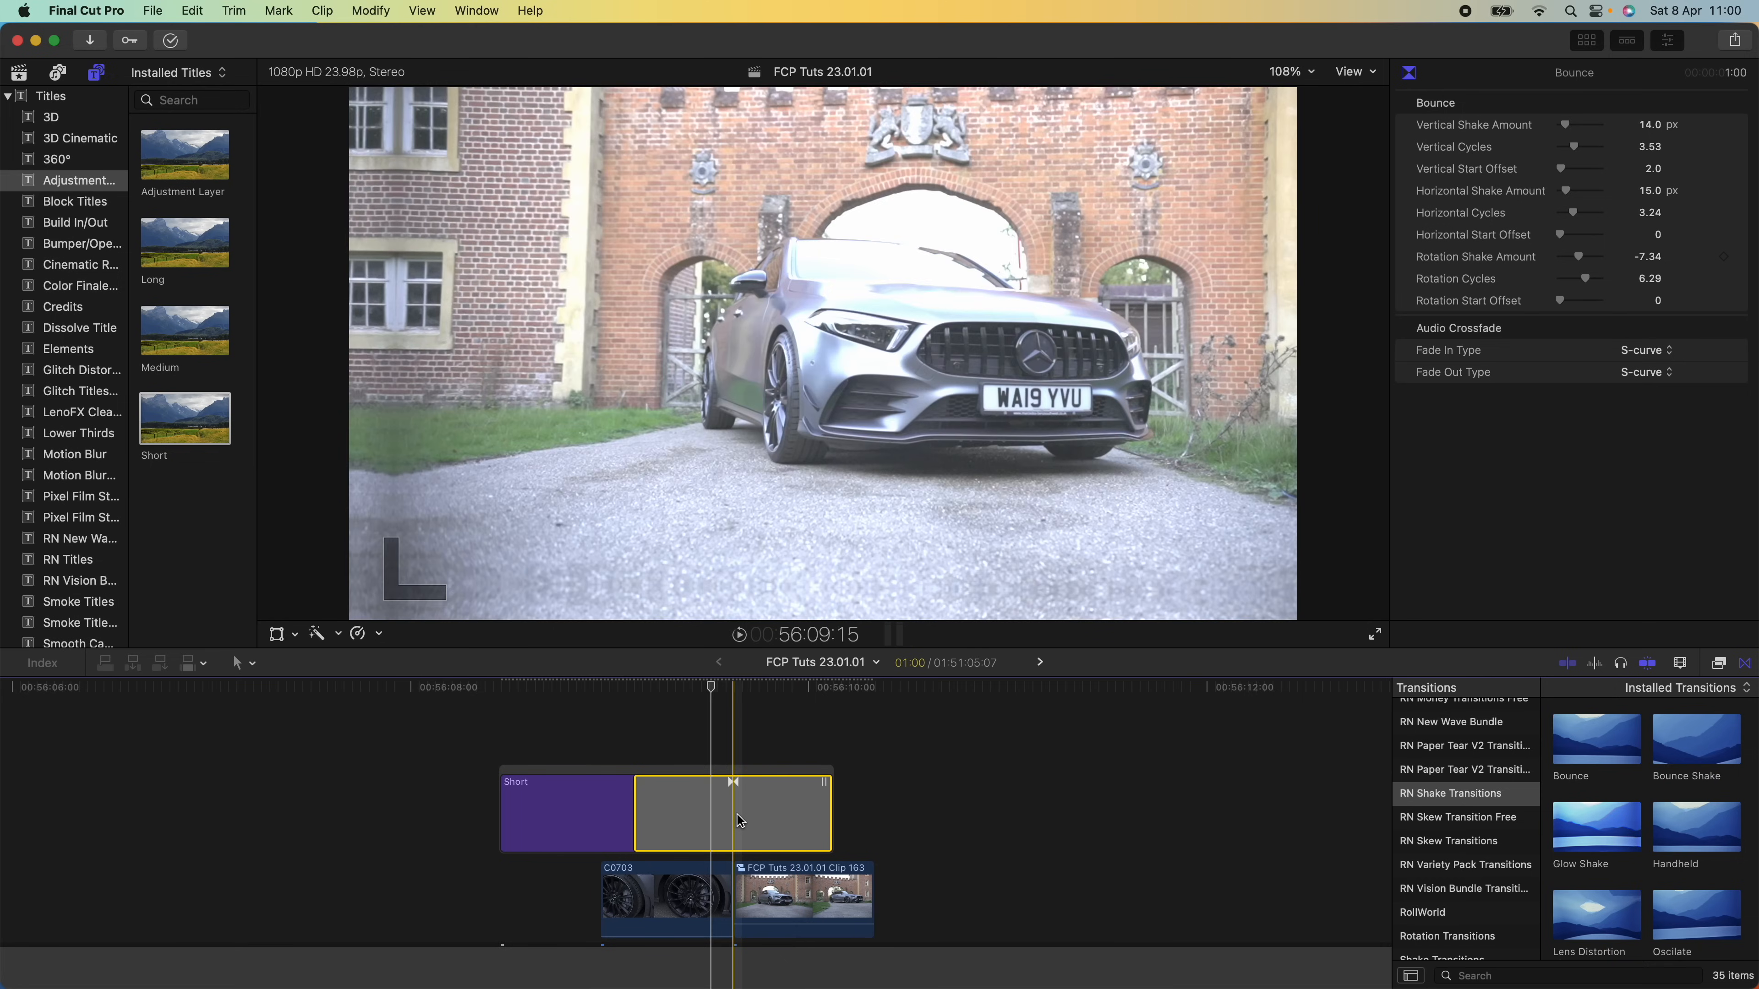
mouse_move(724, 805)
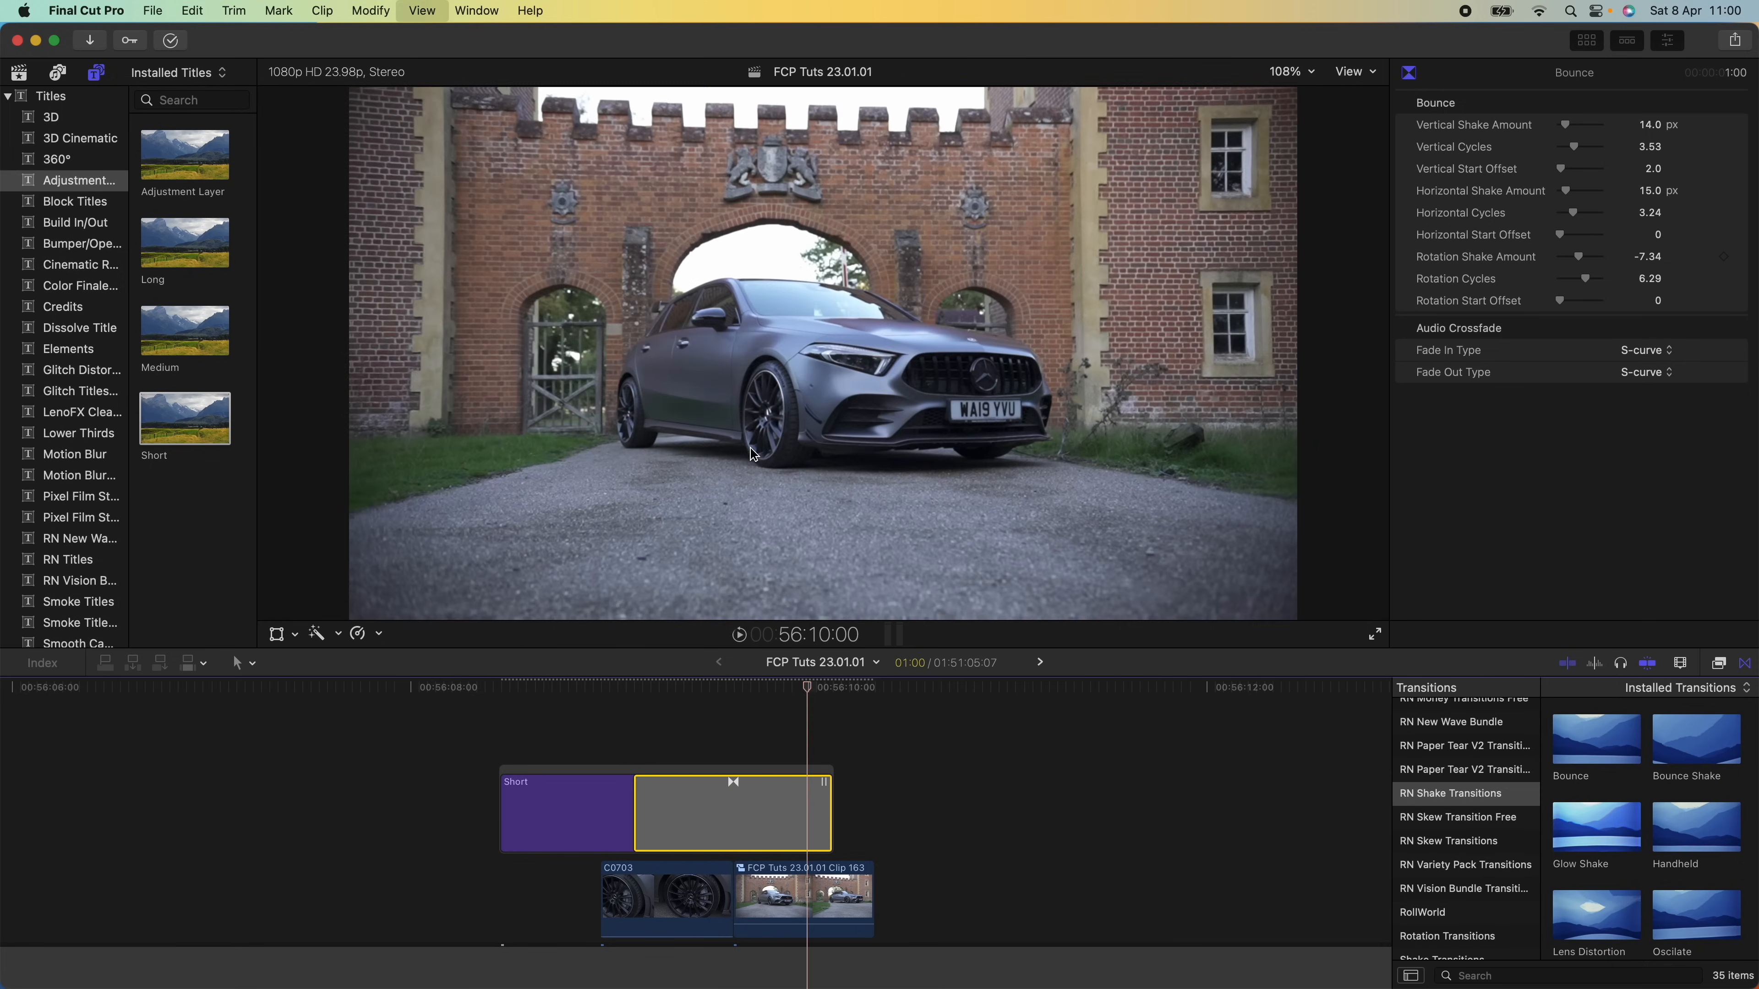
left_click(741, 685)
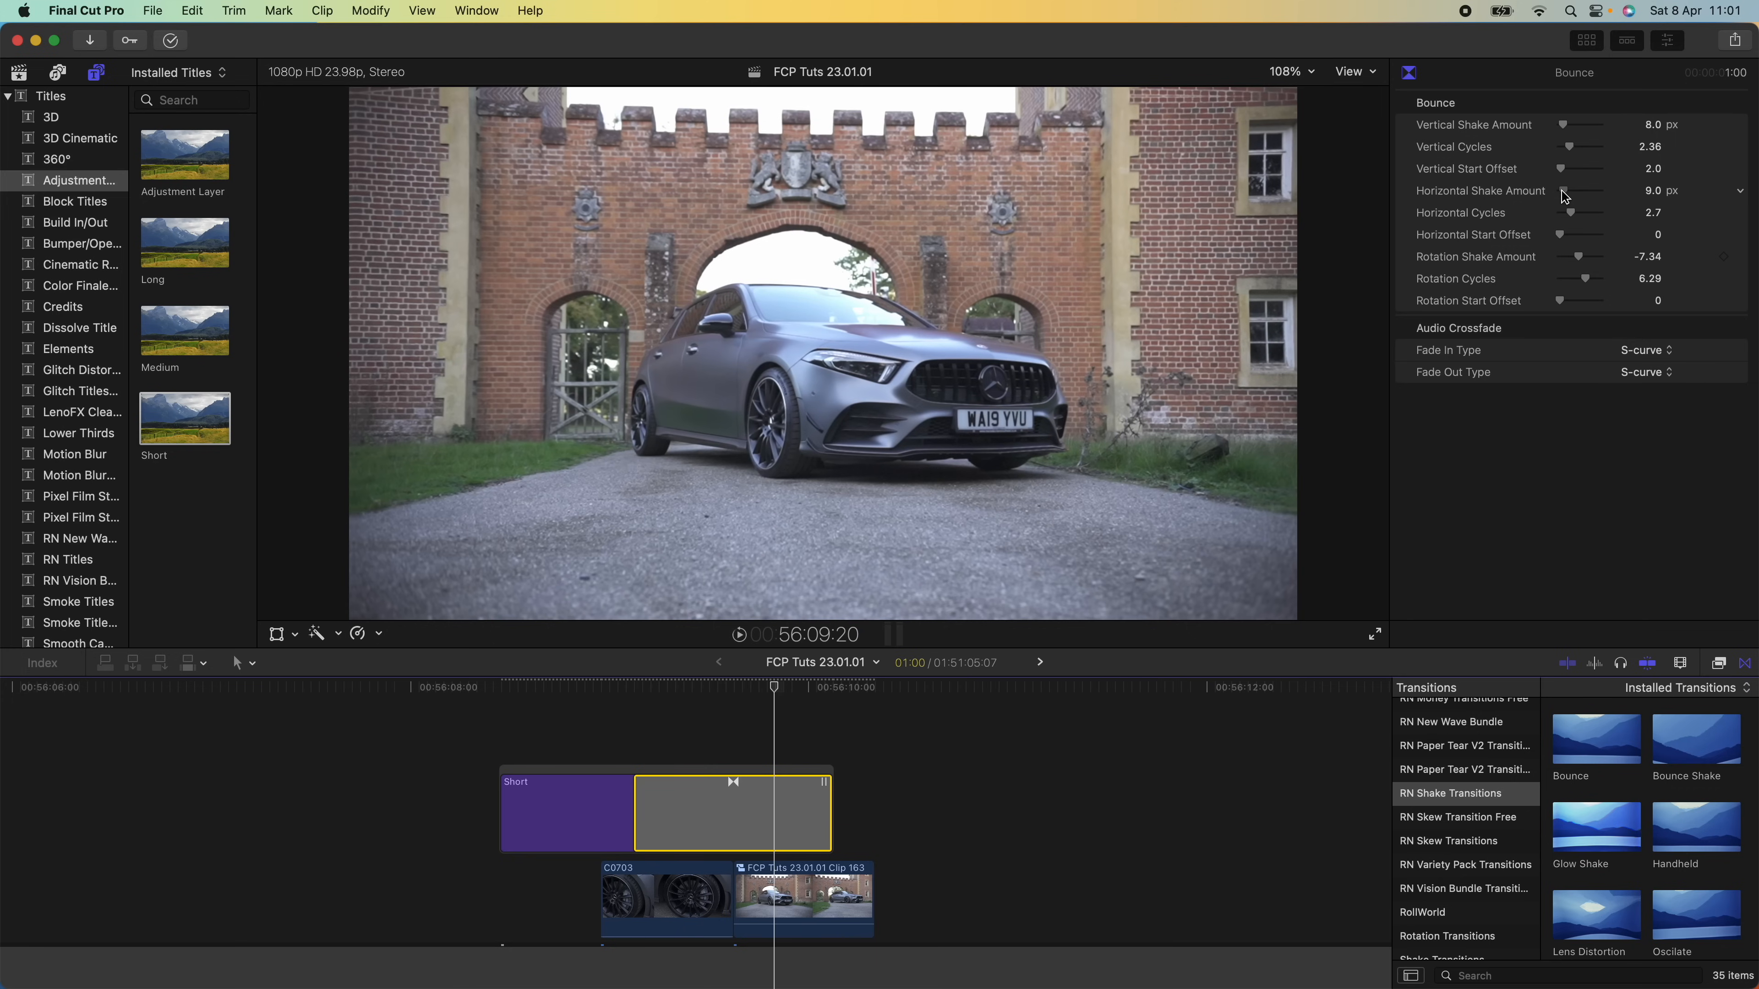
mouse_move(1580, 260)
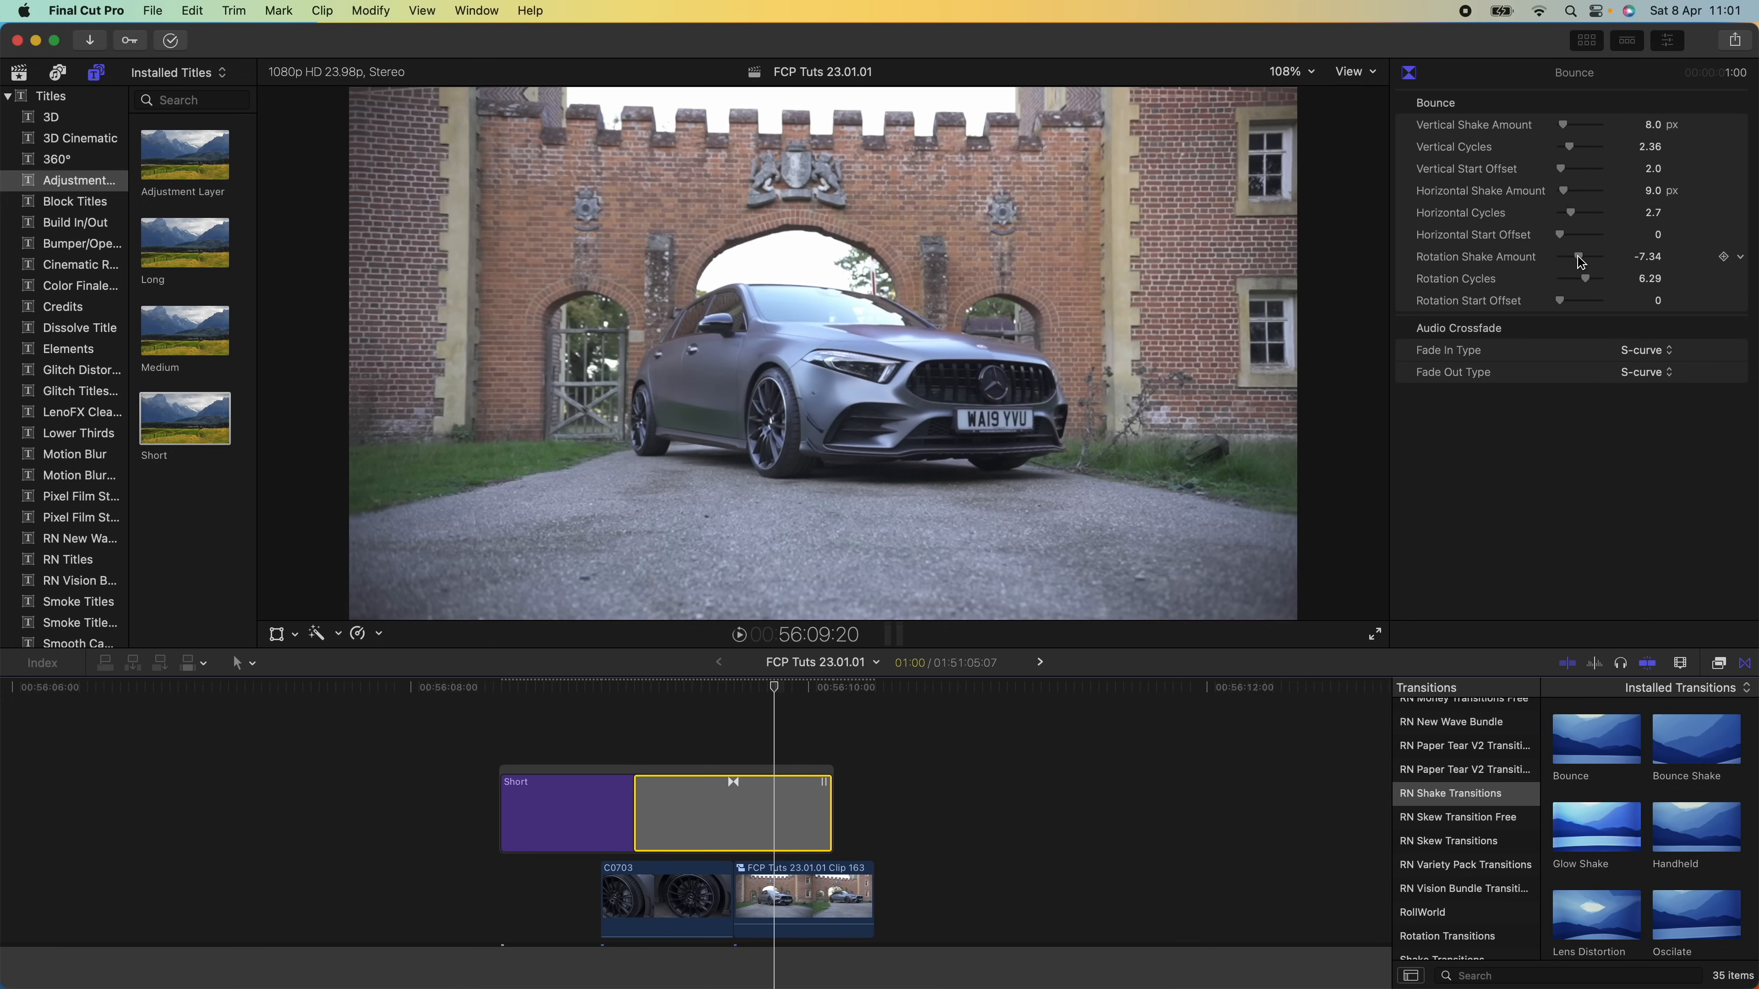
left_click_drag(1571, 256, 1588, 257)
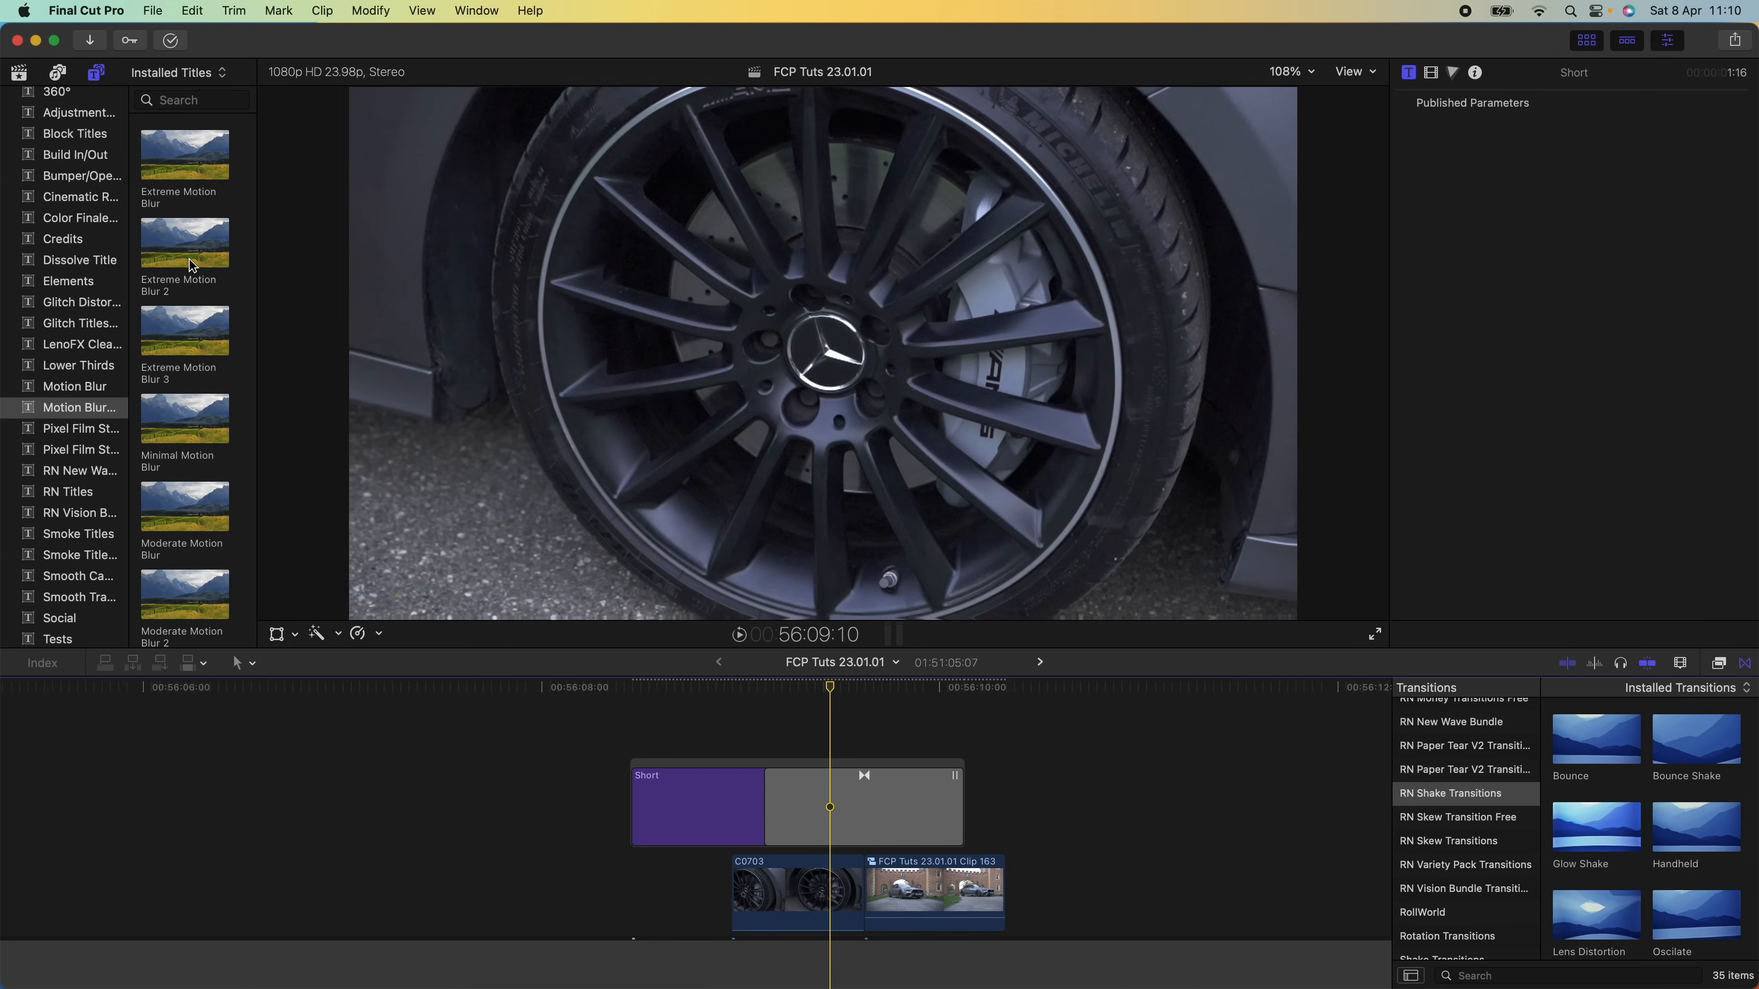
mouse_move(96, 386)
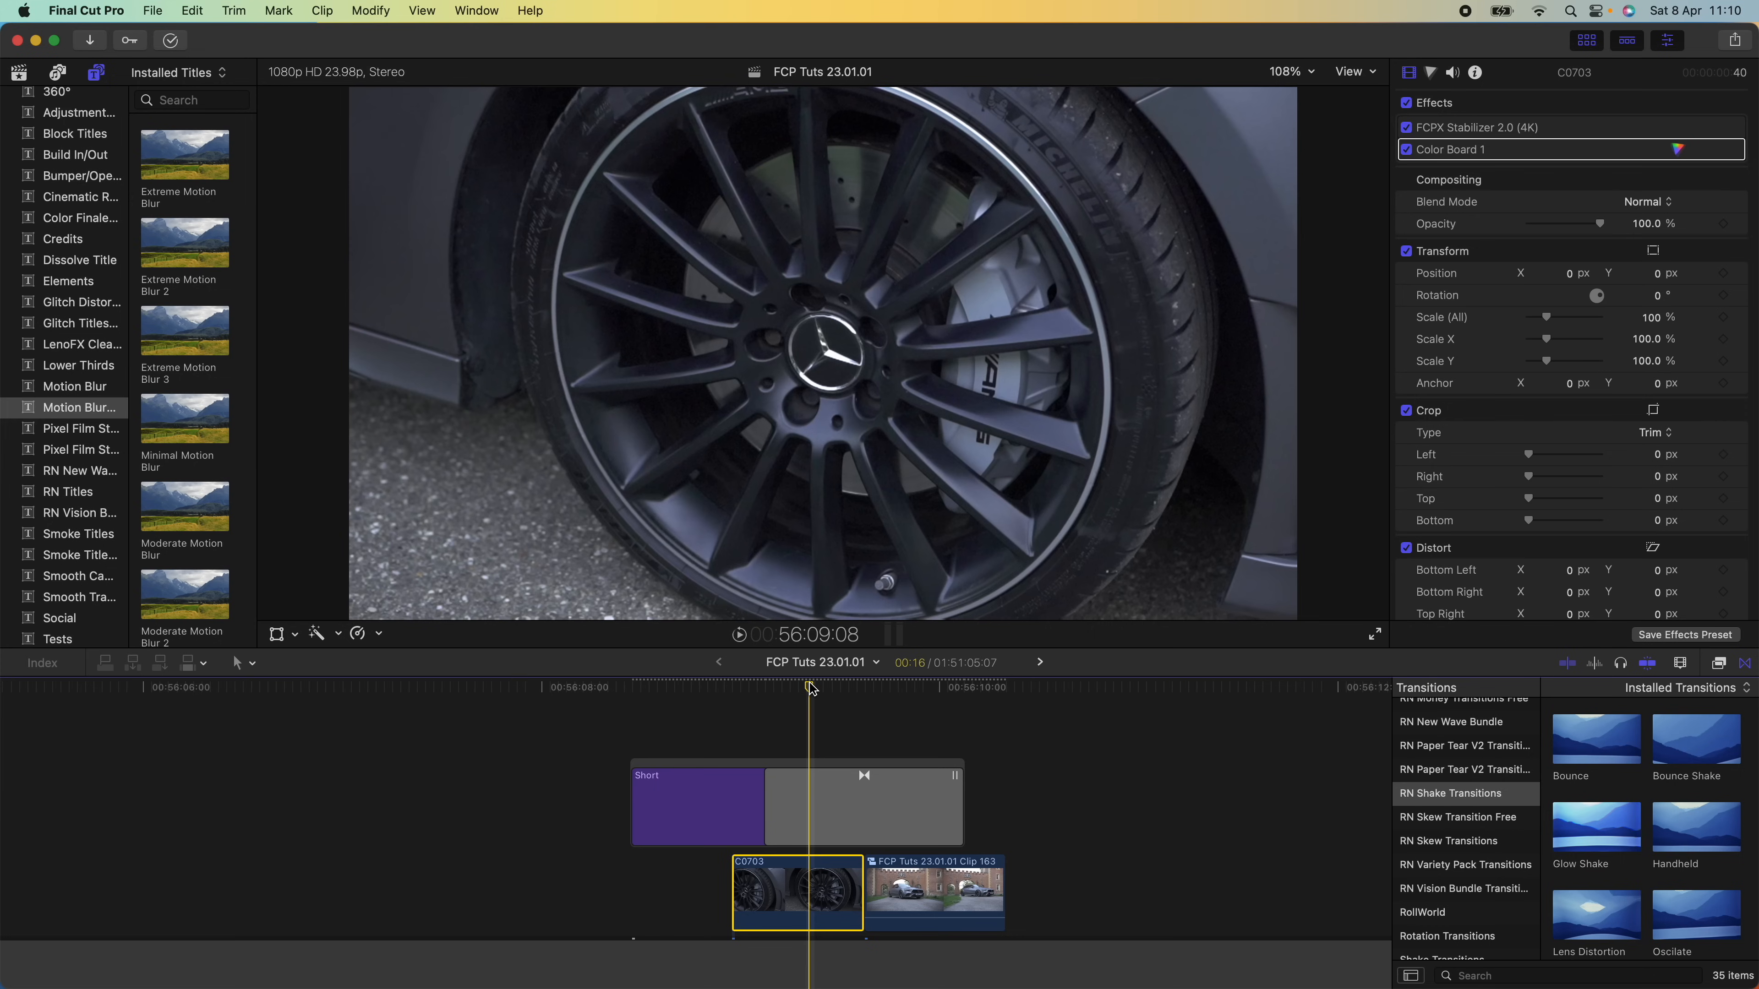
Show the installed video effects to add RSMB motion blur to the wheel clip
left_click(1720, 664)
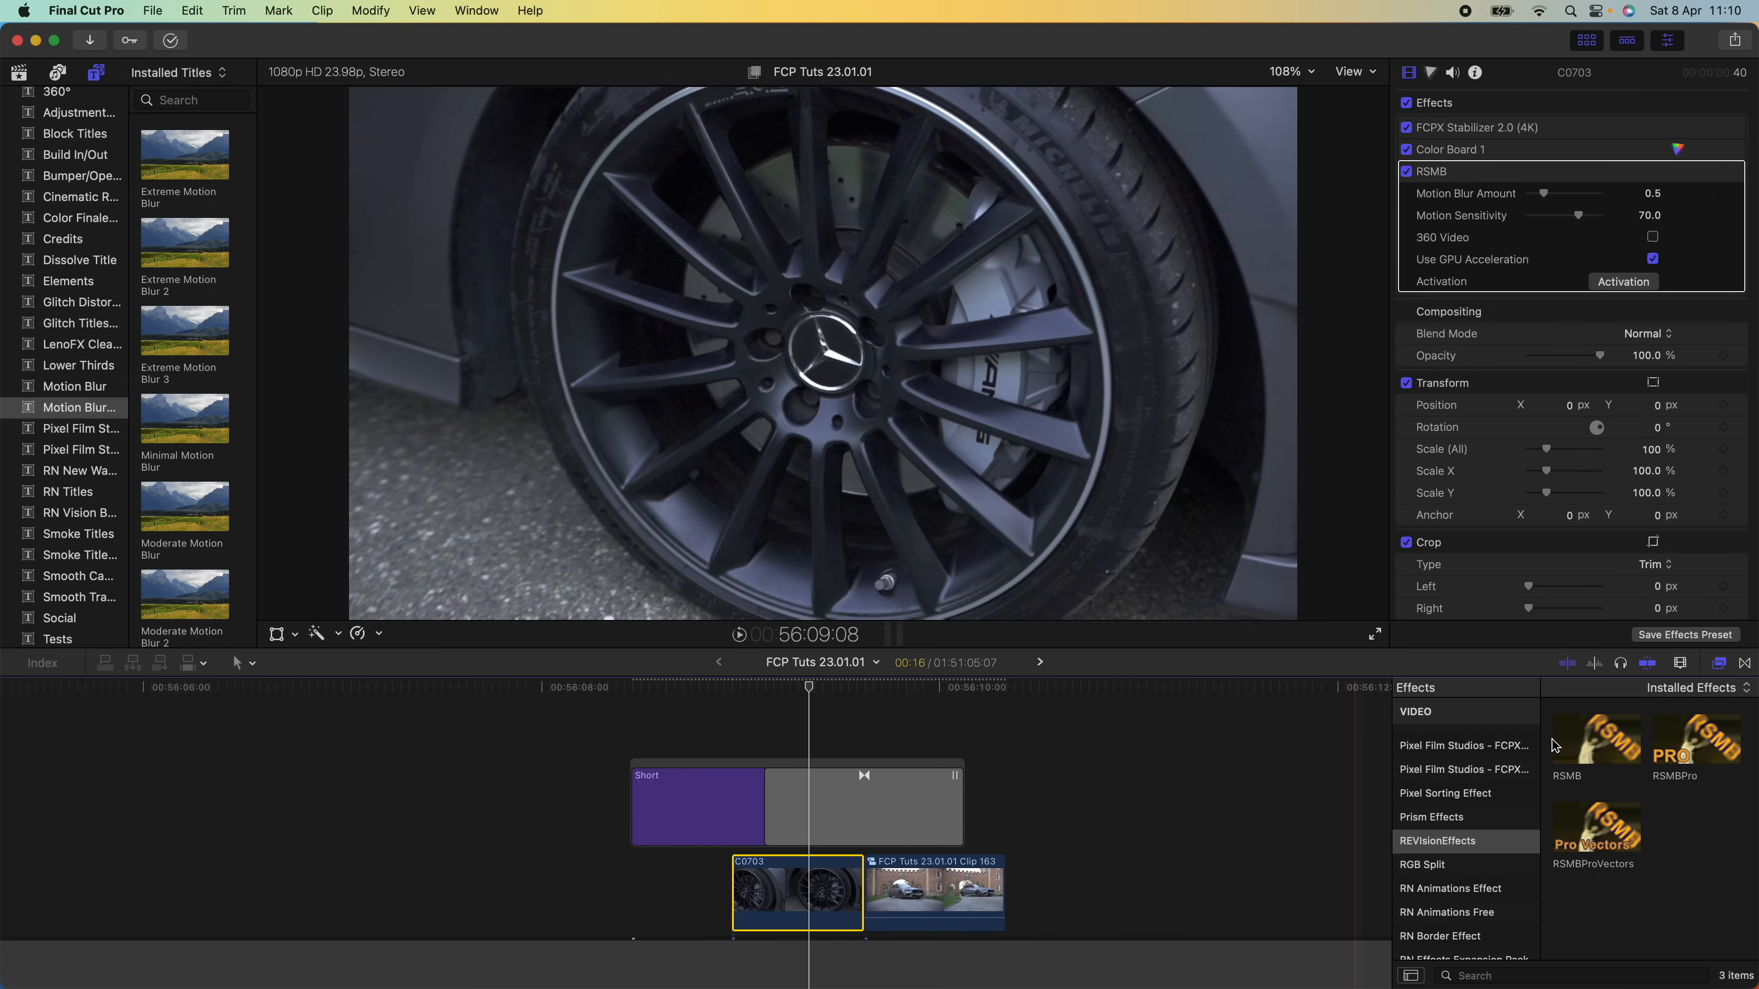
Drop RSMB onto clip C0703 and settle its Motion Blur Amount at 1.0 after overshooting to maximum
left_click(934, 892)
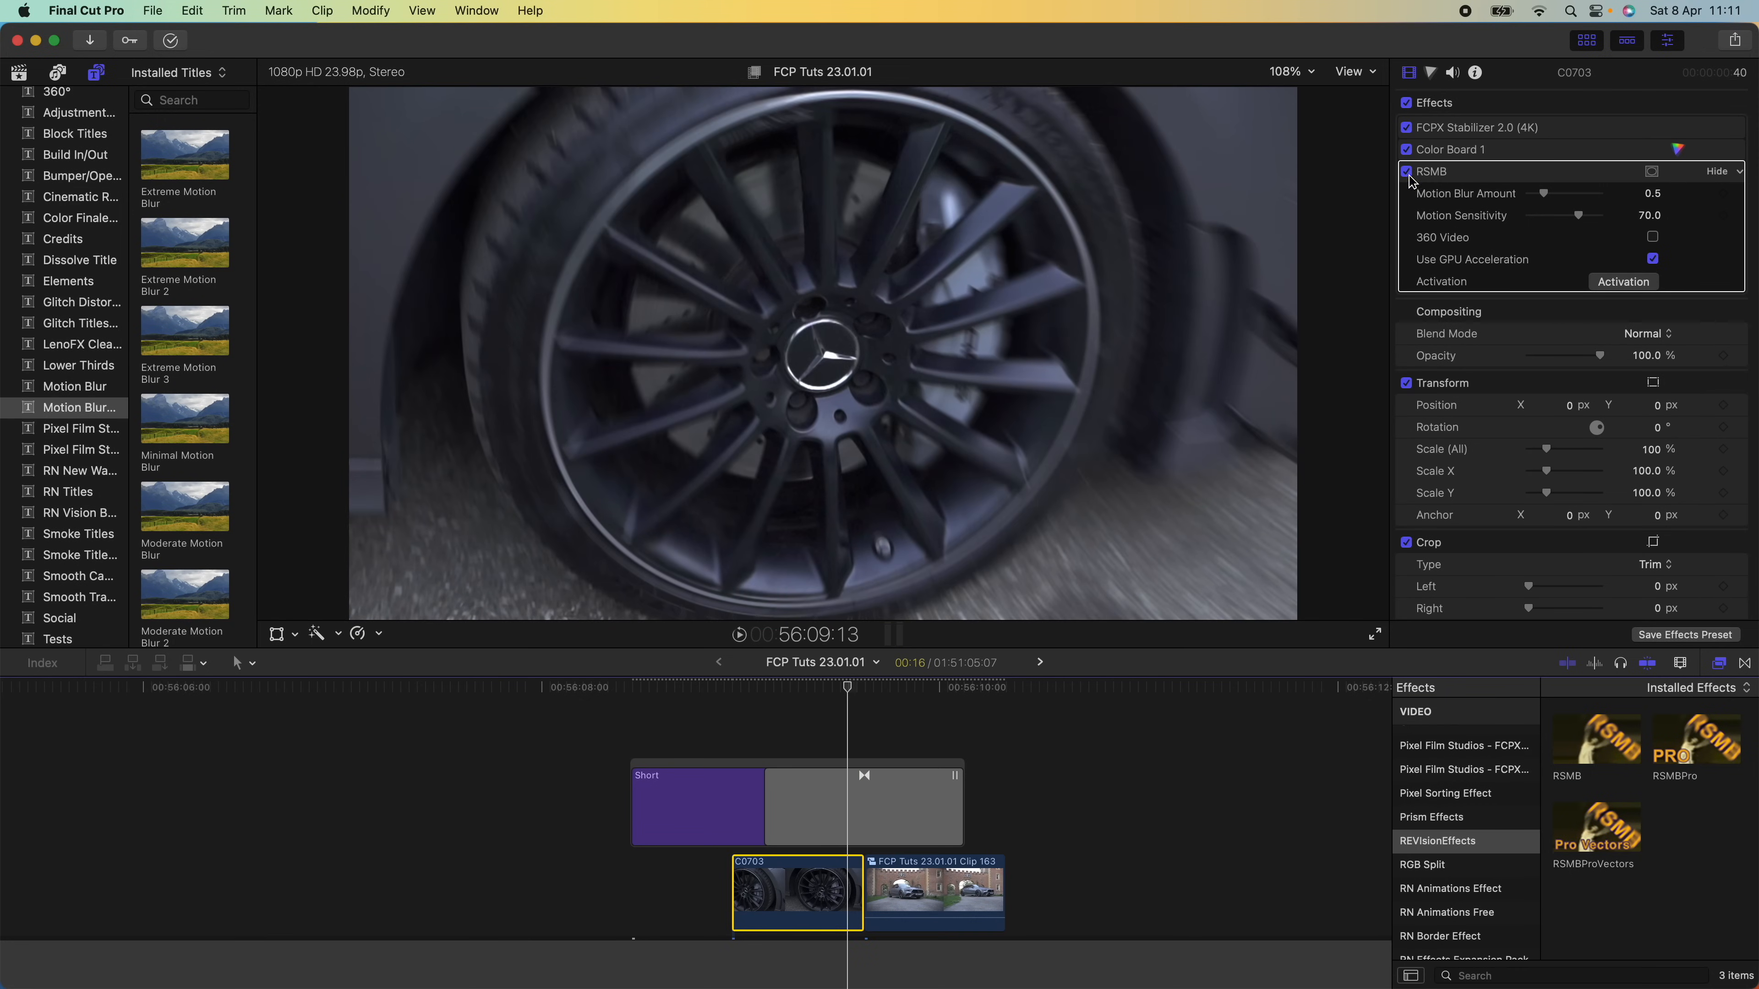
left_click_drag(1543, 193, 1600, 193)
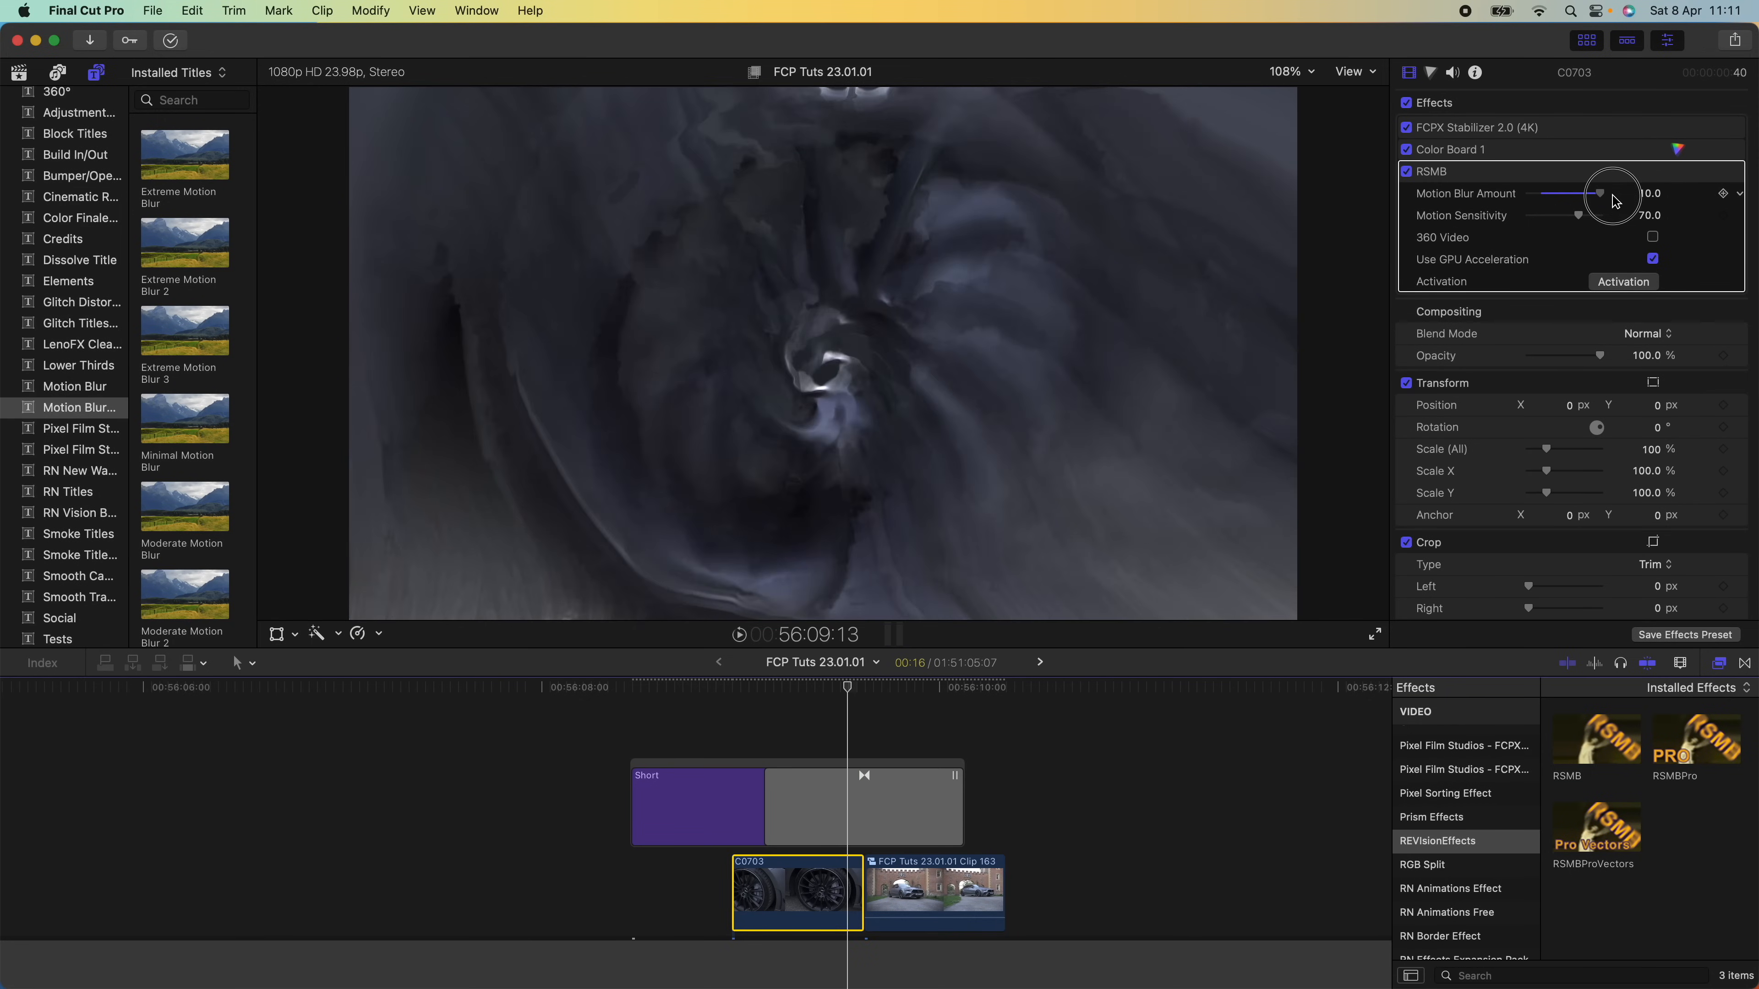
left_click_drag(1596, 193, 1554, 193)
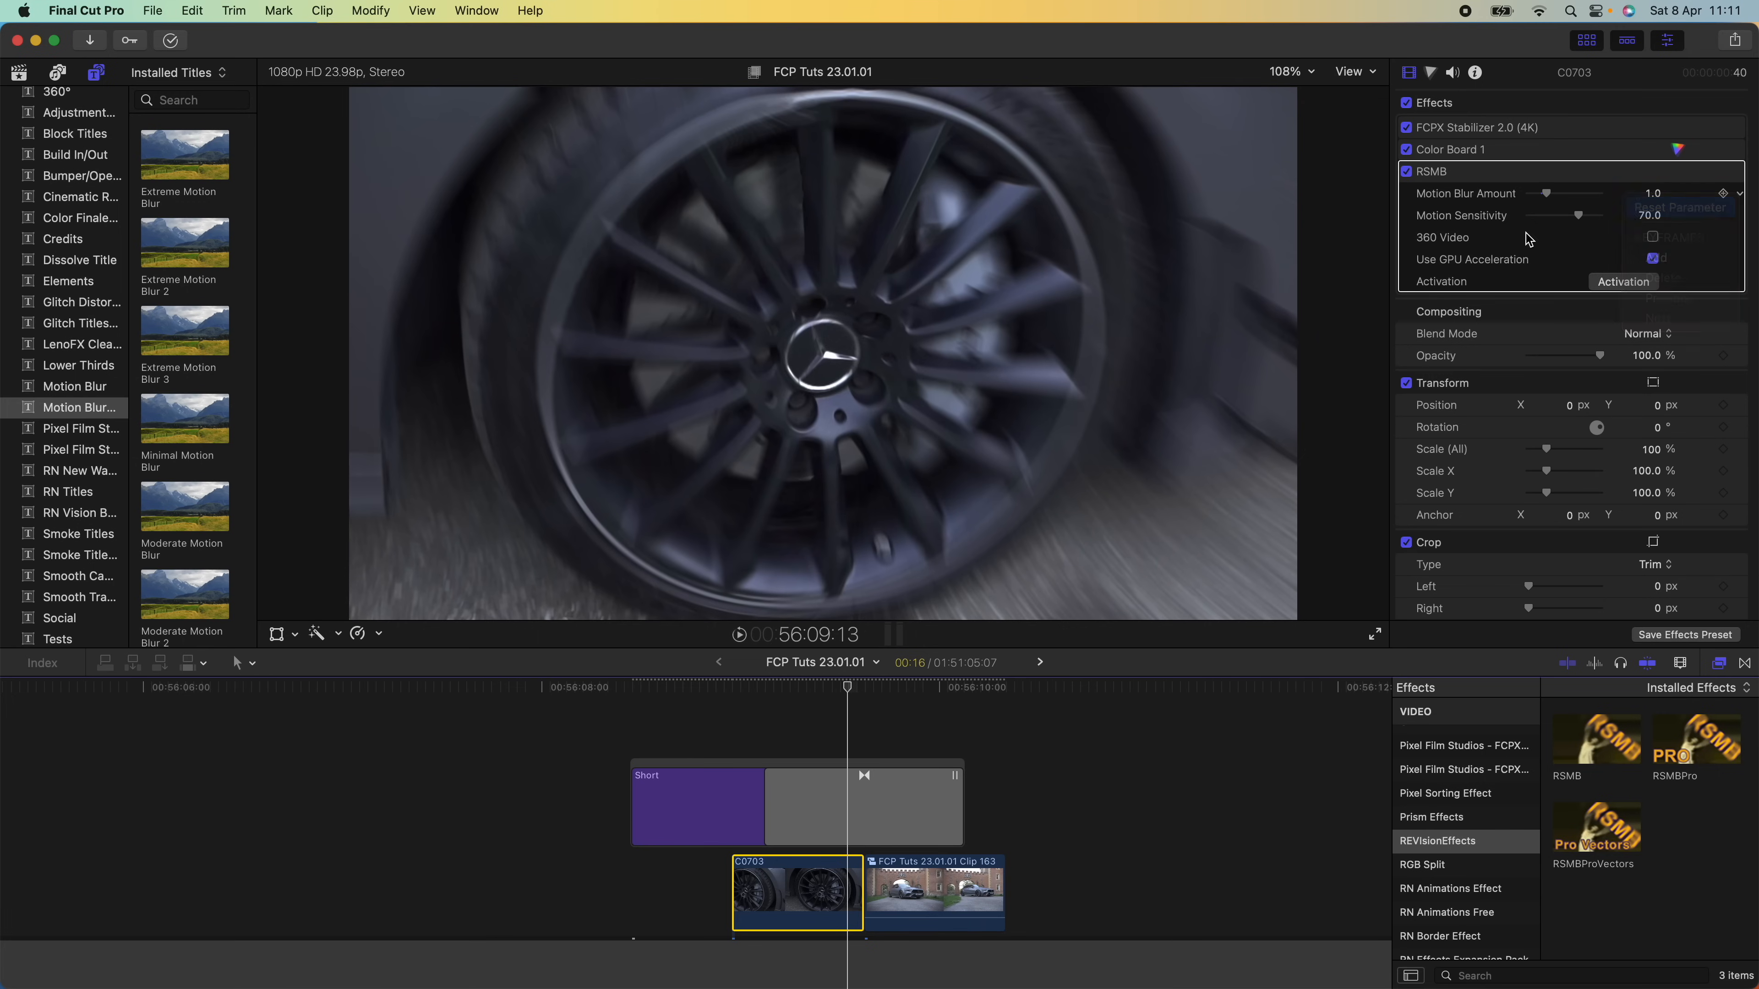